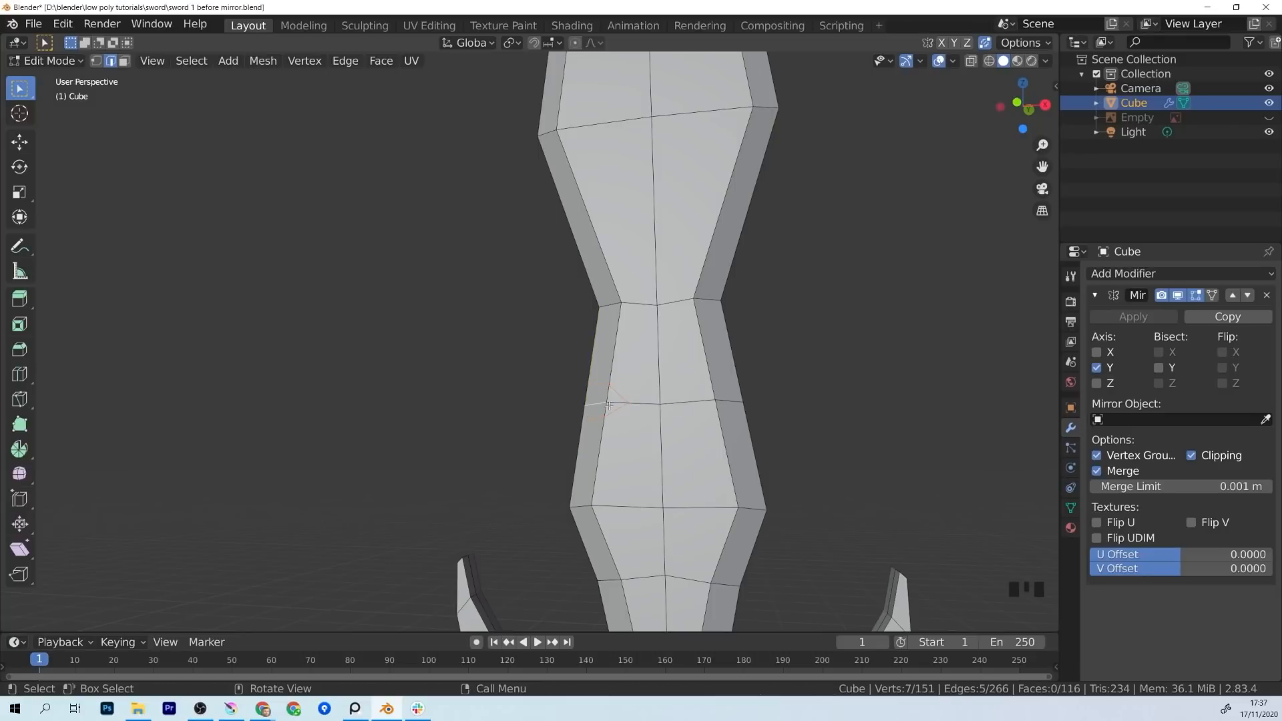
# - Zoom out to show the entire low poly sword, then toggle Edit Mode
pyautogui.scroll(-3)
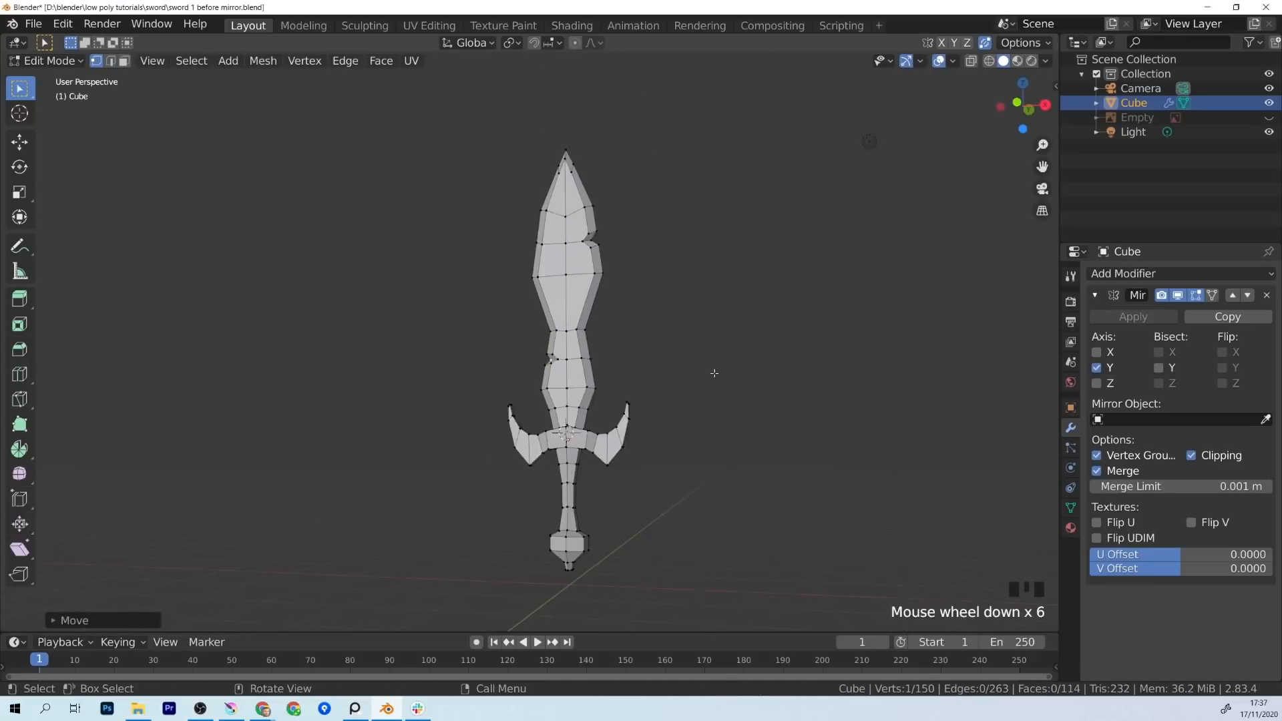
pyautogui.press('Tab')
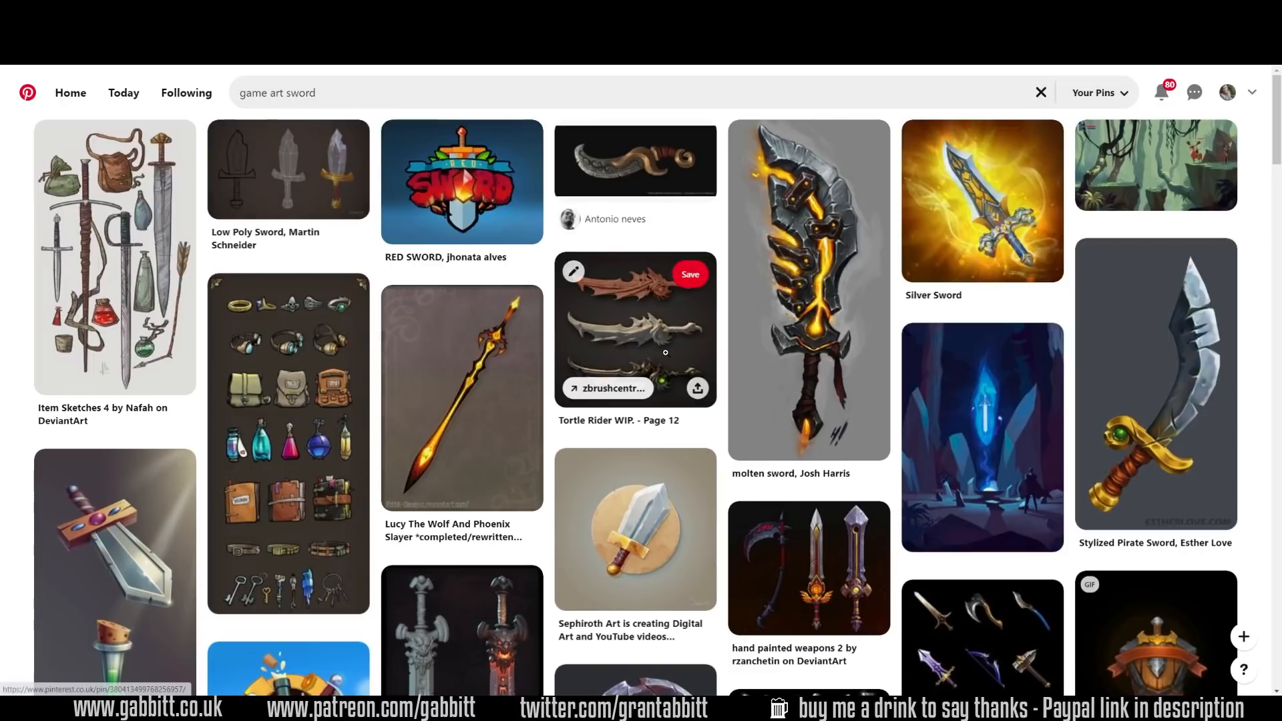
pyautogui.scroll(-3)
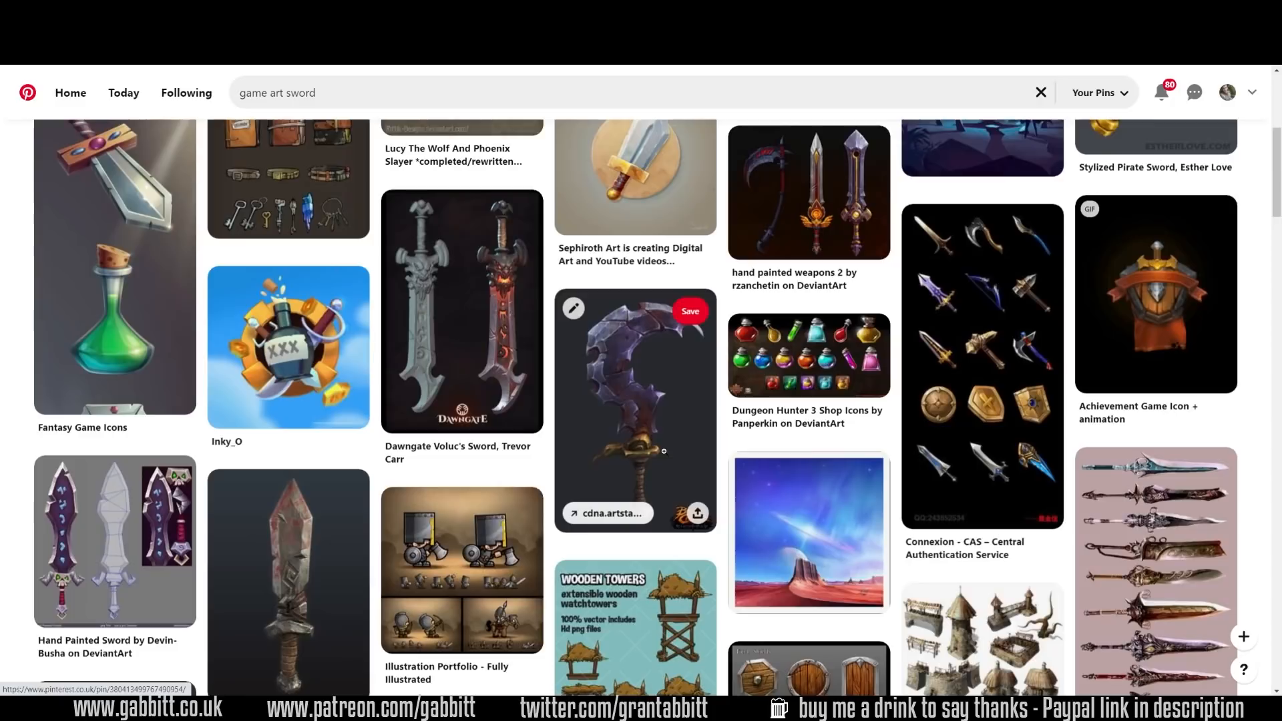
pyautogui.moveTo(599, 447)
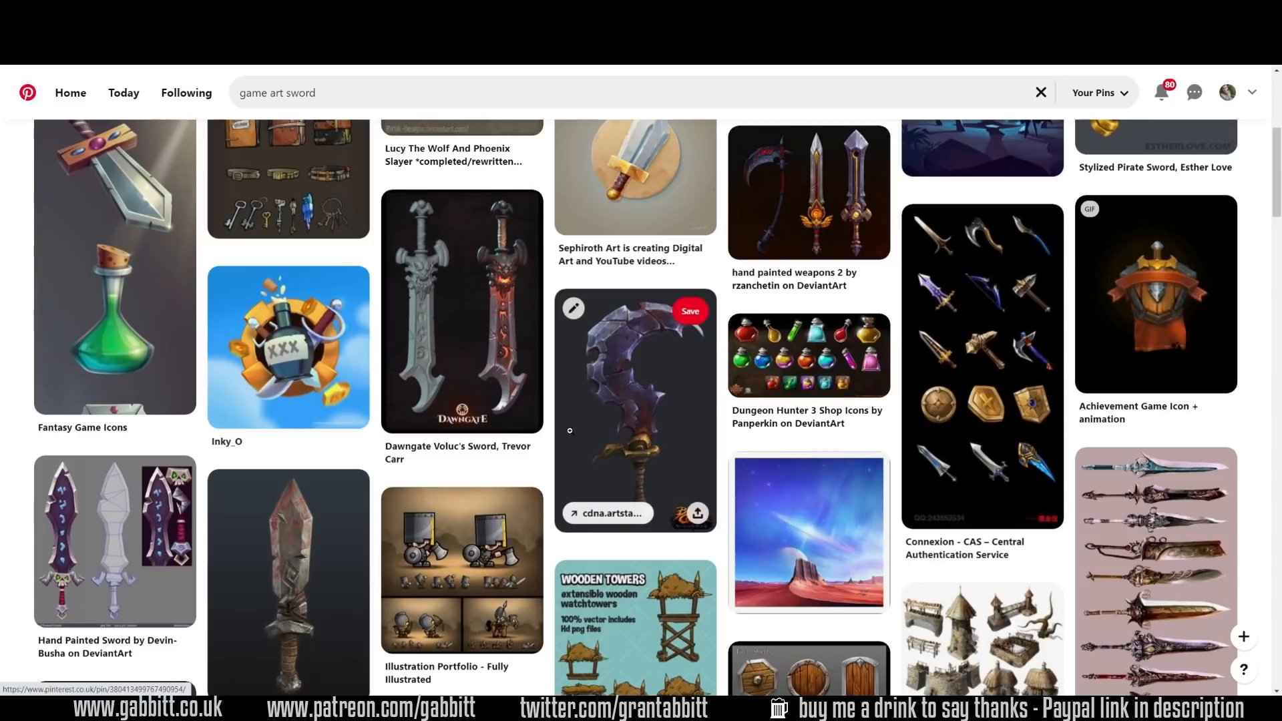
pyautogui.scroll(-3)
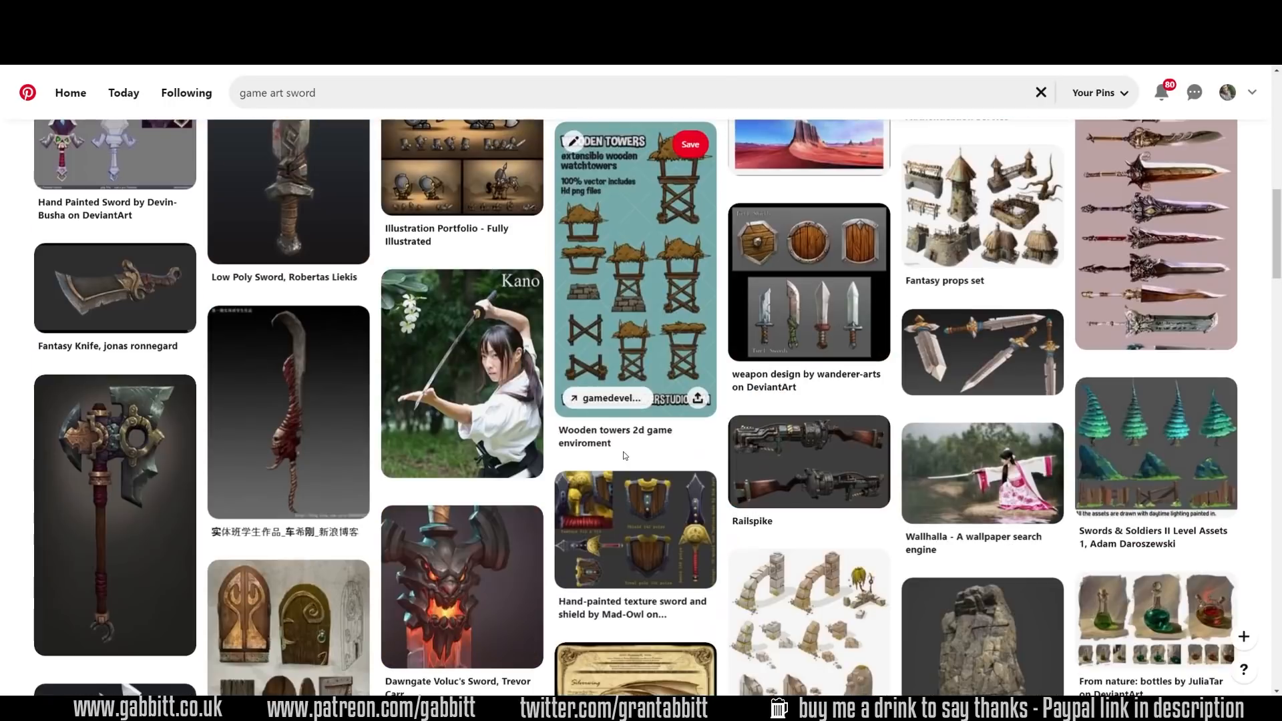
pyautogui.scroll(-3)
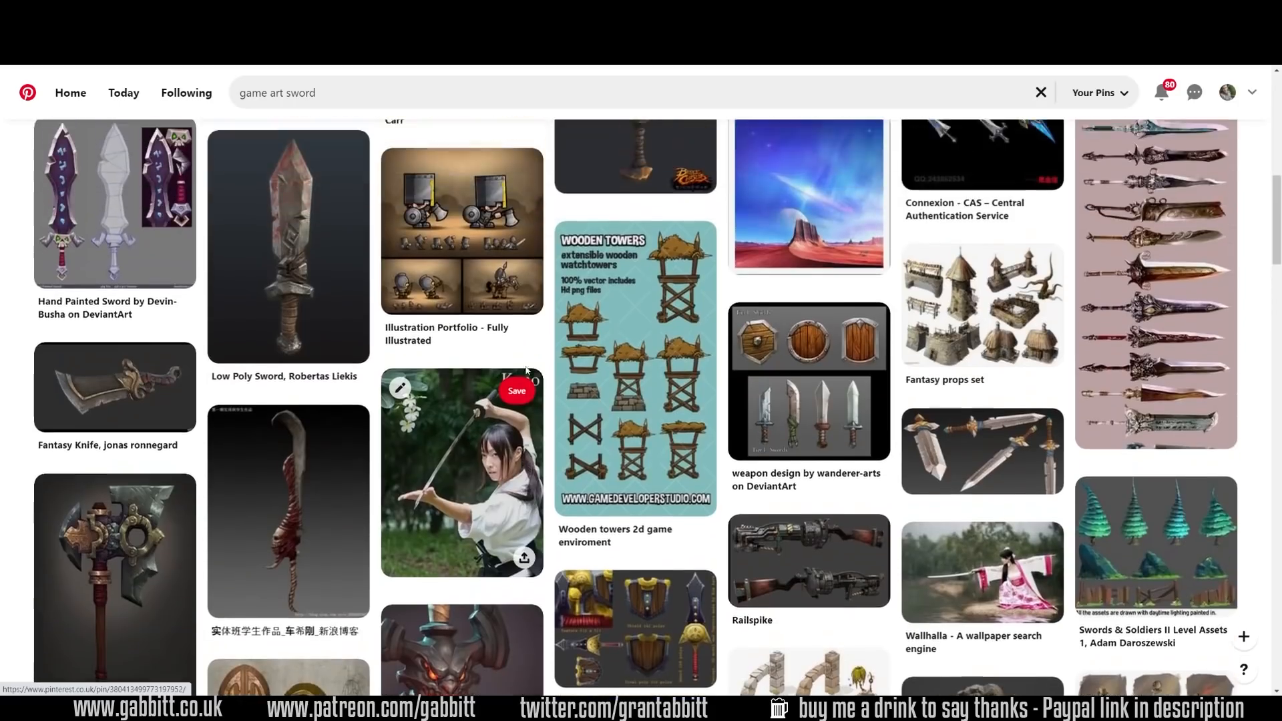
pyautogui.scroll(-3)
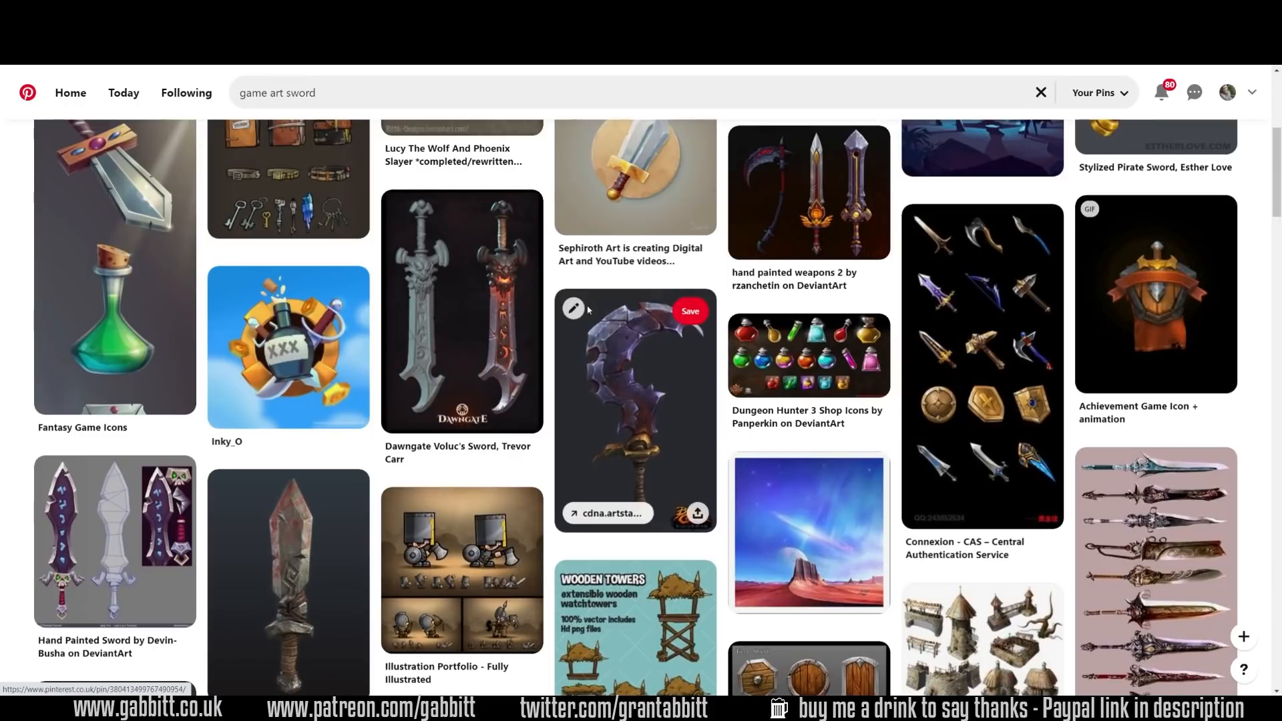
pyautogui.moveTo(550, 277)
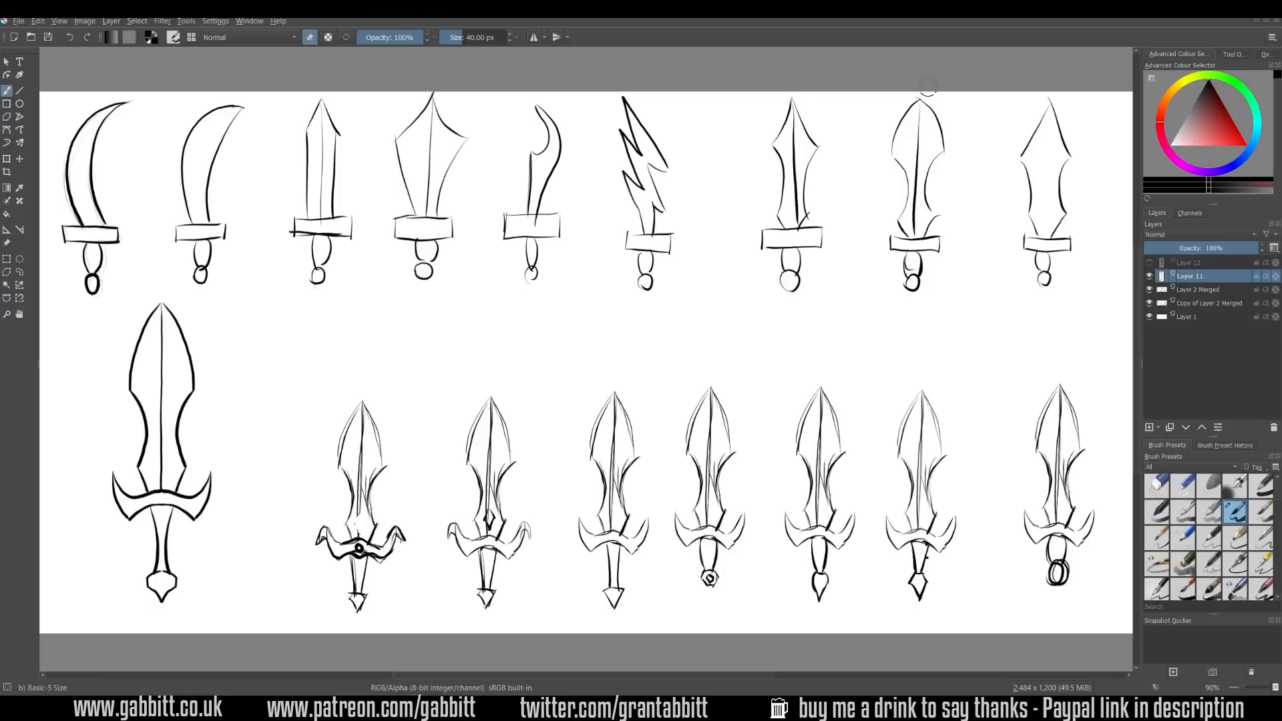
pyautogui.moveTo(430, 201)
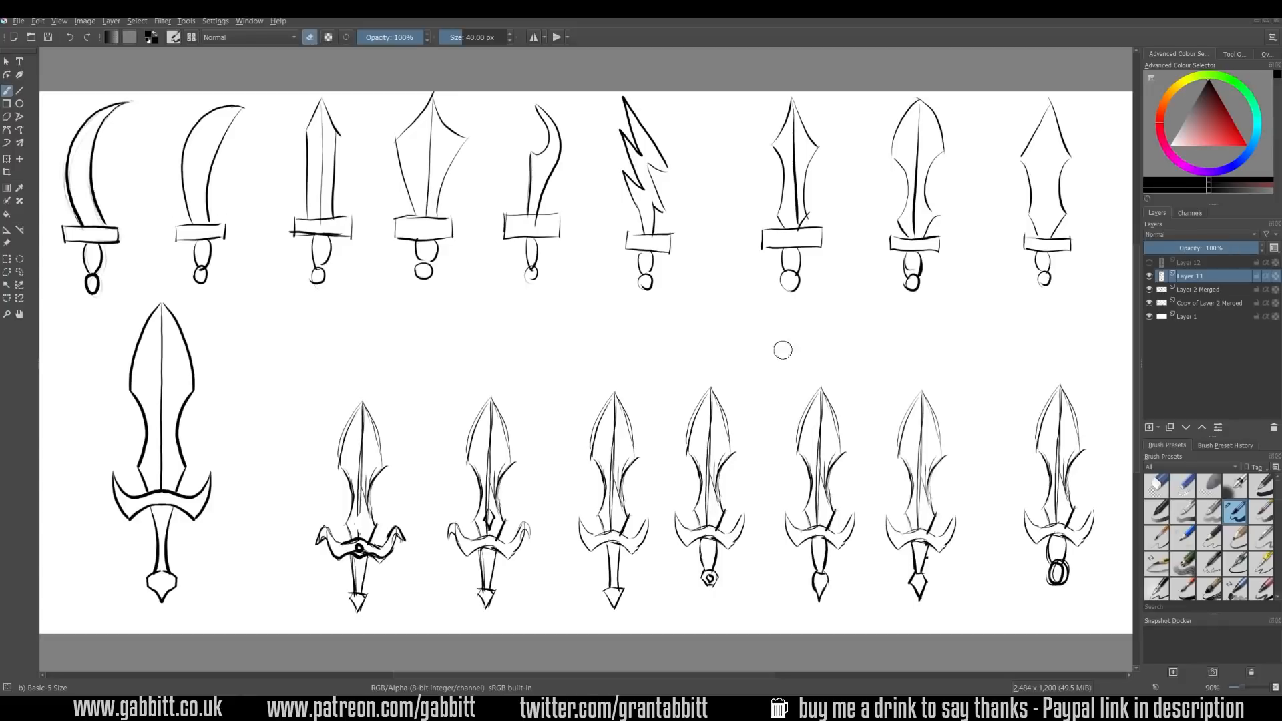
pyautogui.moveTo(793, 341)
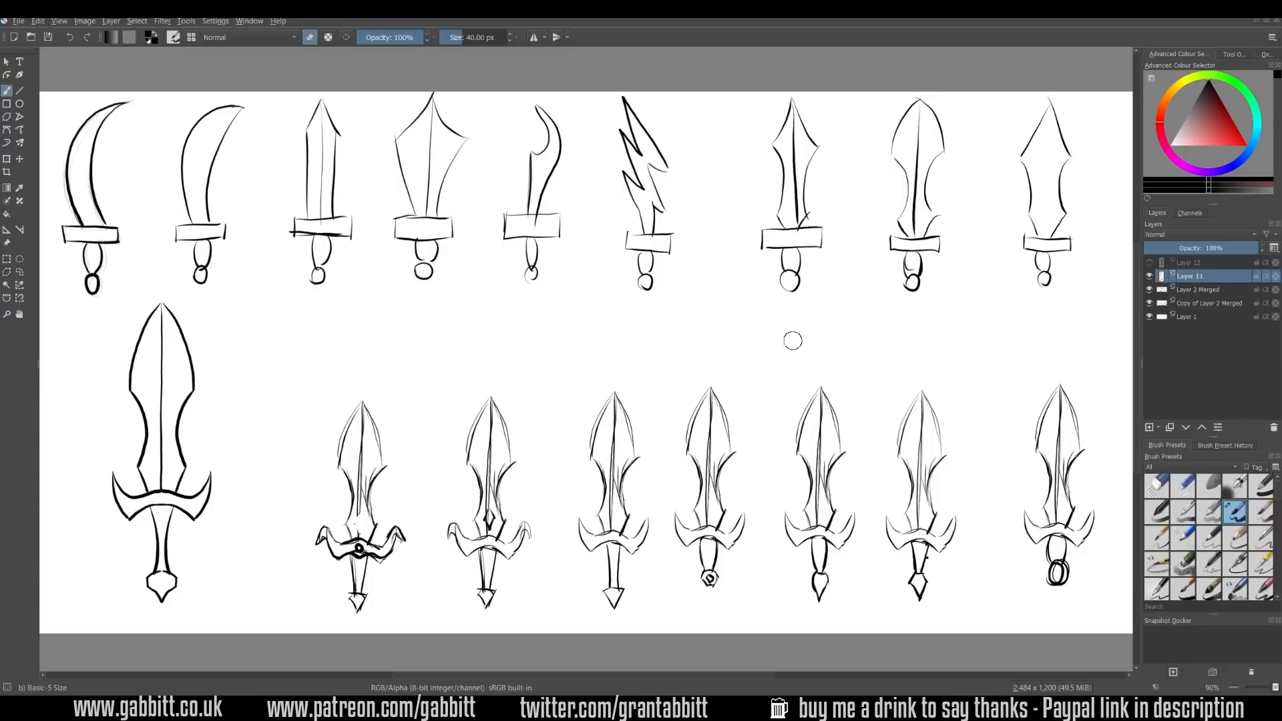
pyautogui.moveTo(62, 102)
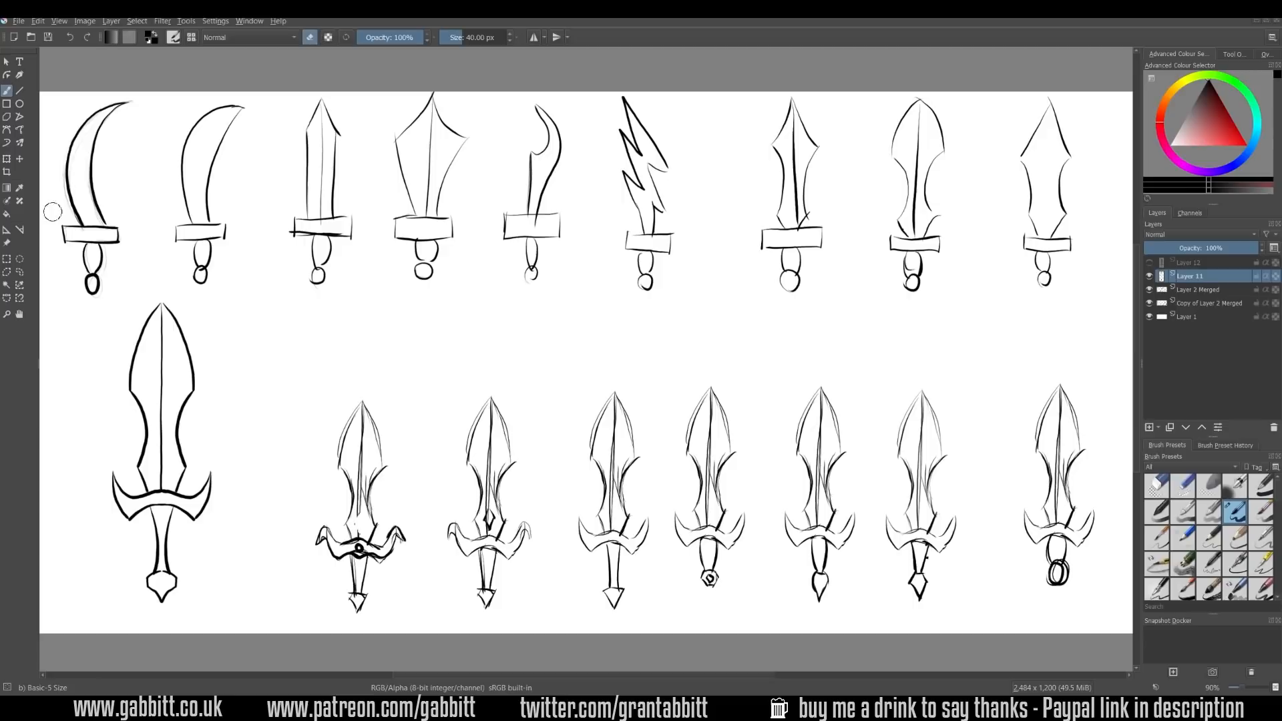
pyautogui.moveTo(127, 113)
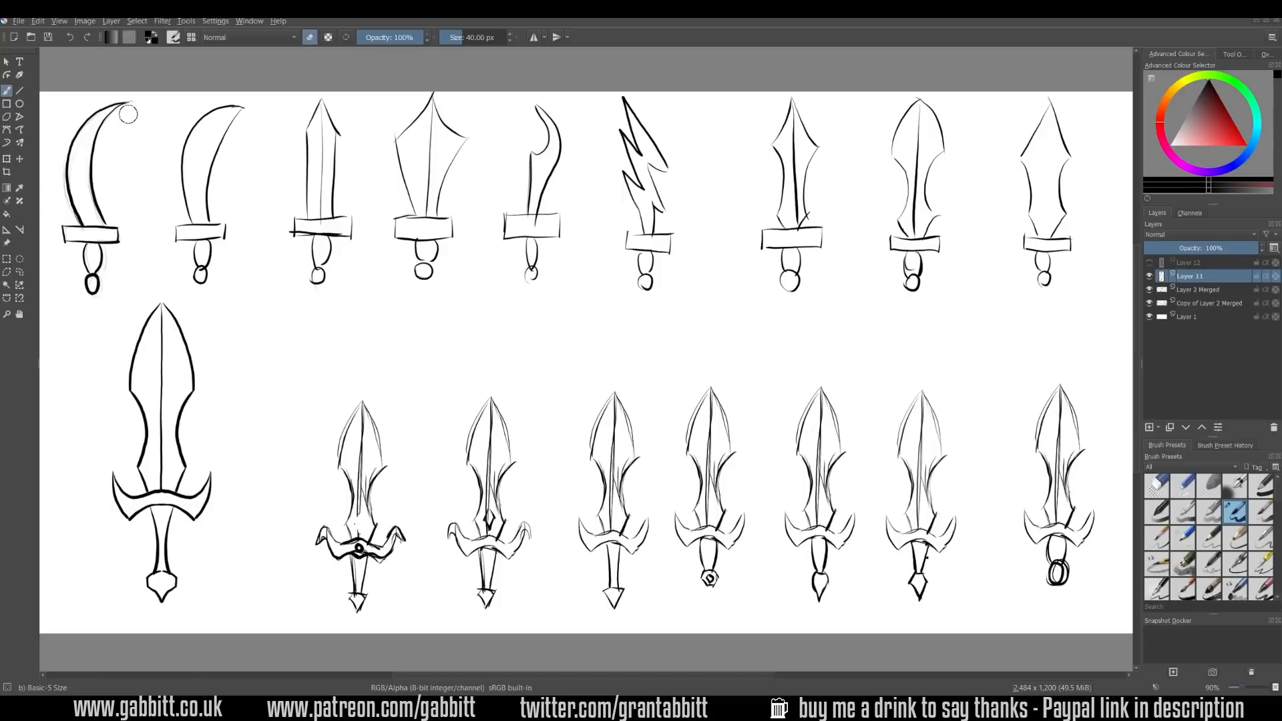
pyautogui.moveTo(94, 209)
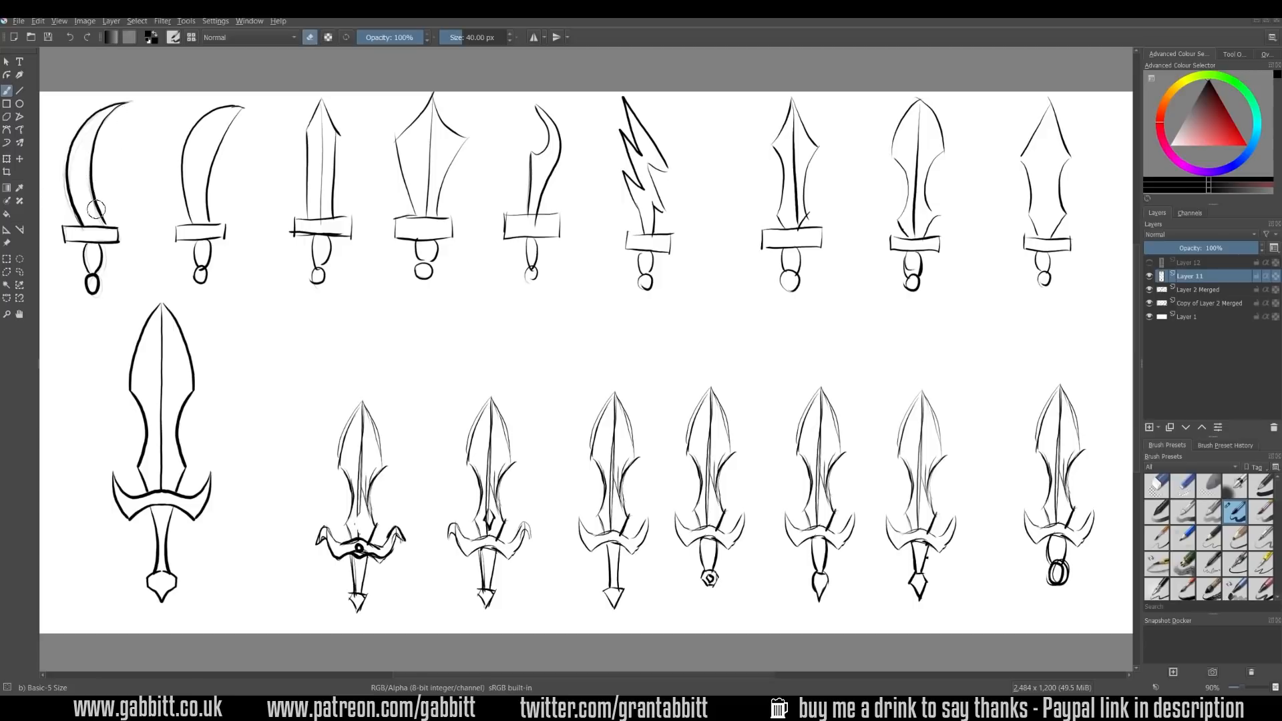
pyautogui.moveTo(196, 208)
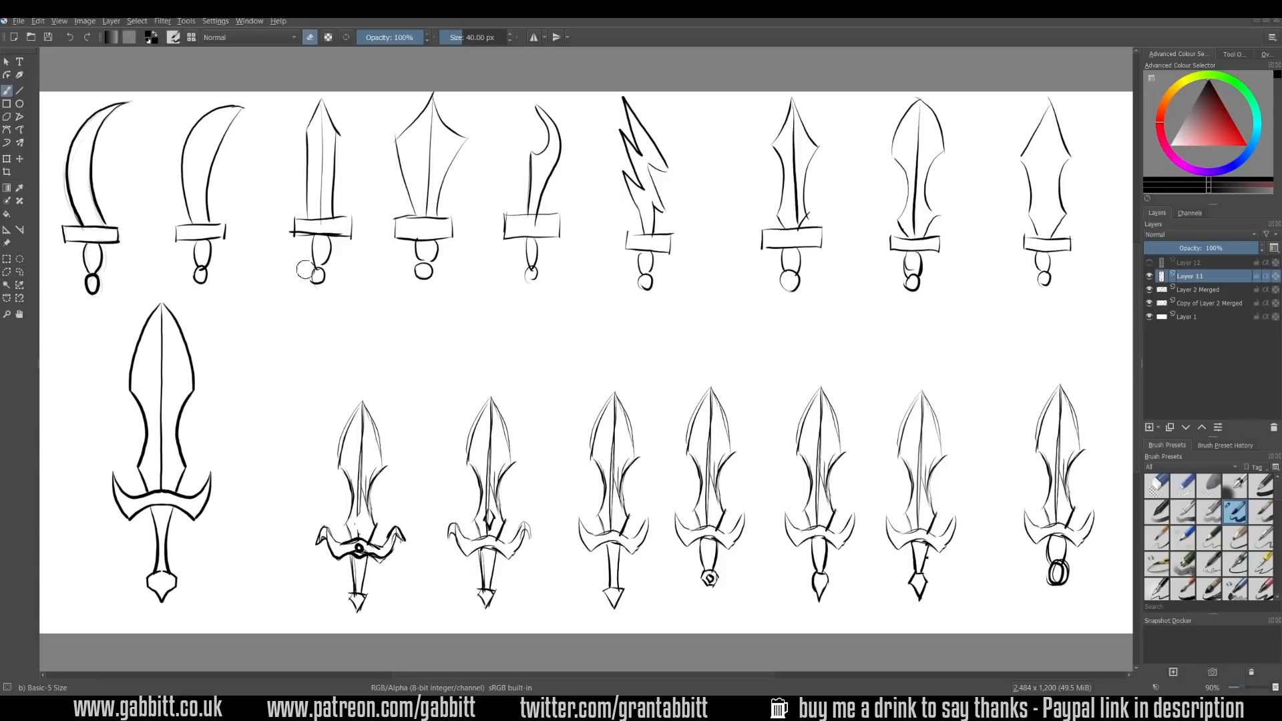
pyautogui.moveTo(360, 258)
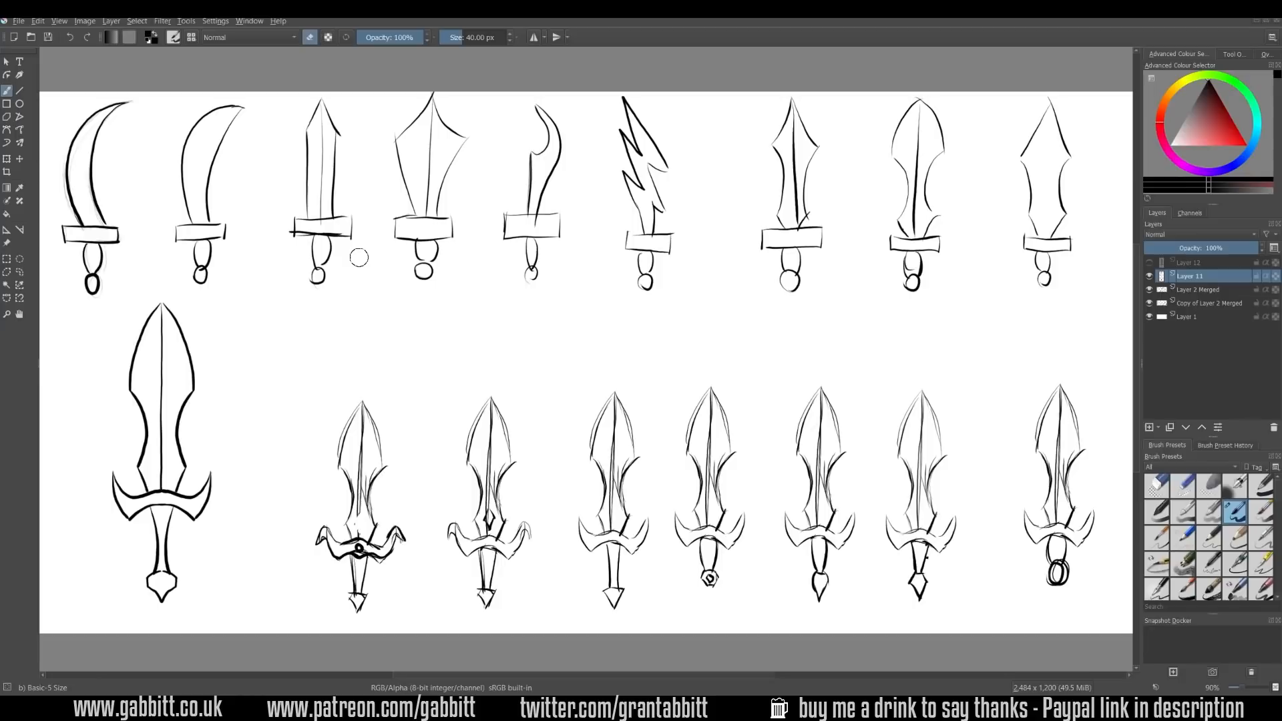
pyautogui.moveTo(452, 134)
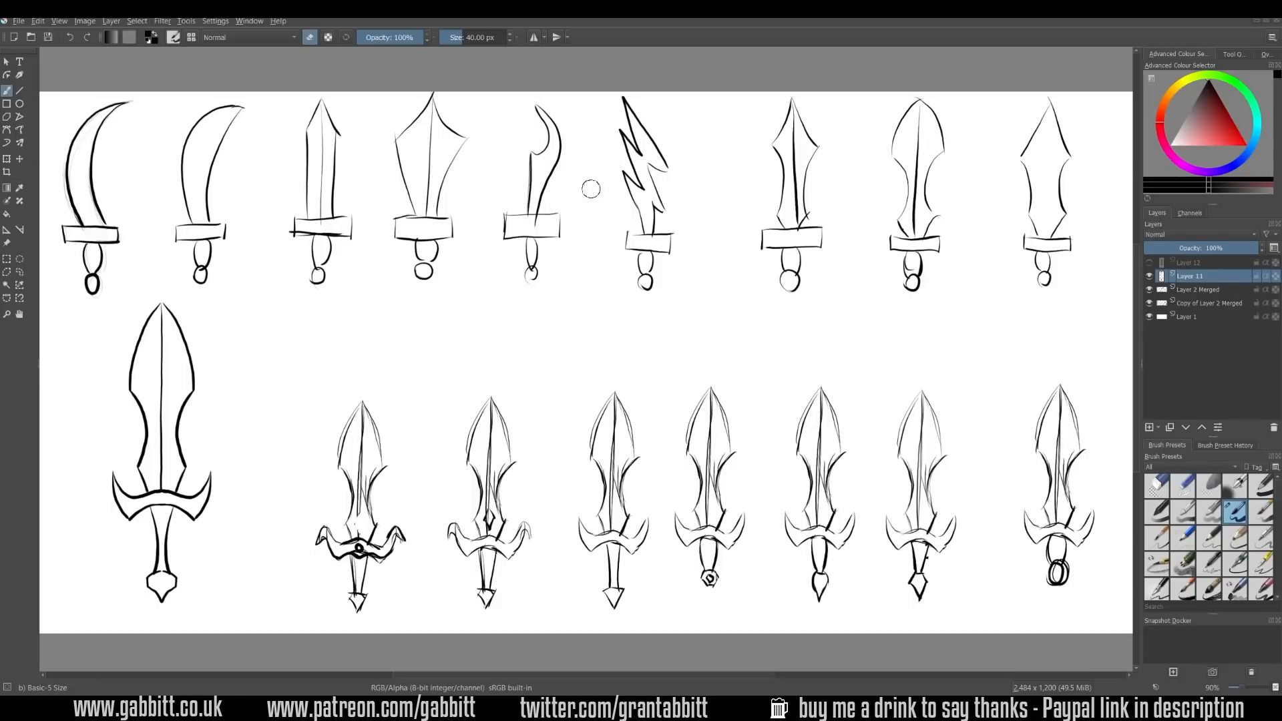
pyautogui.moveTo(685, 247)
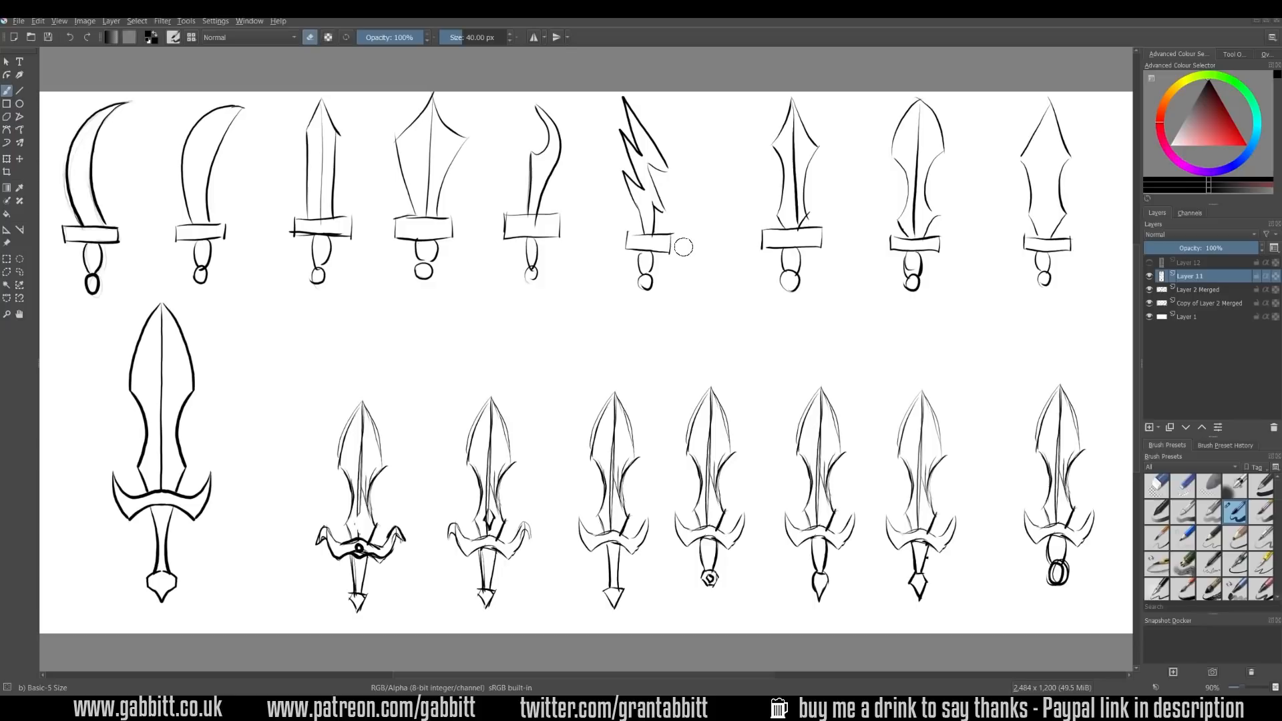
pyautogui.moveTo(844, 203)
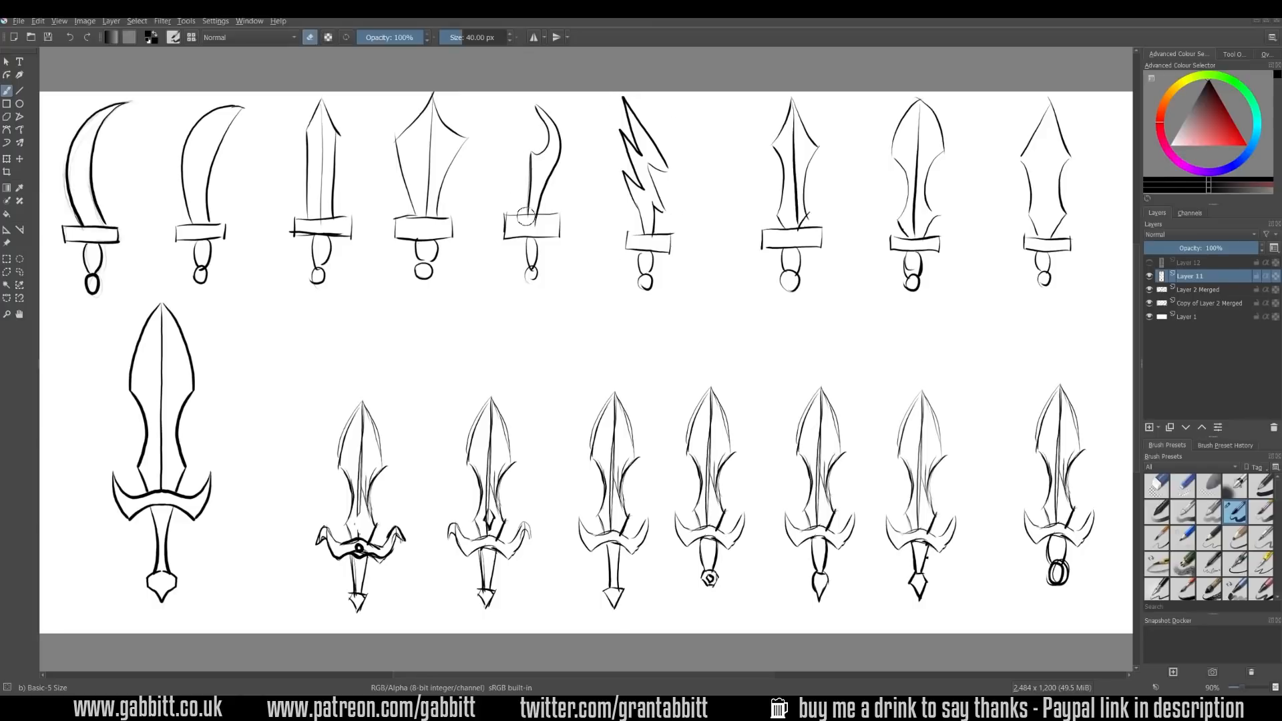
pyautogui.moveTo(692, 211)
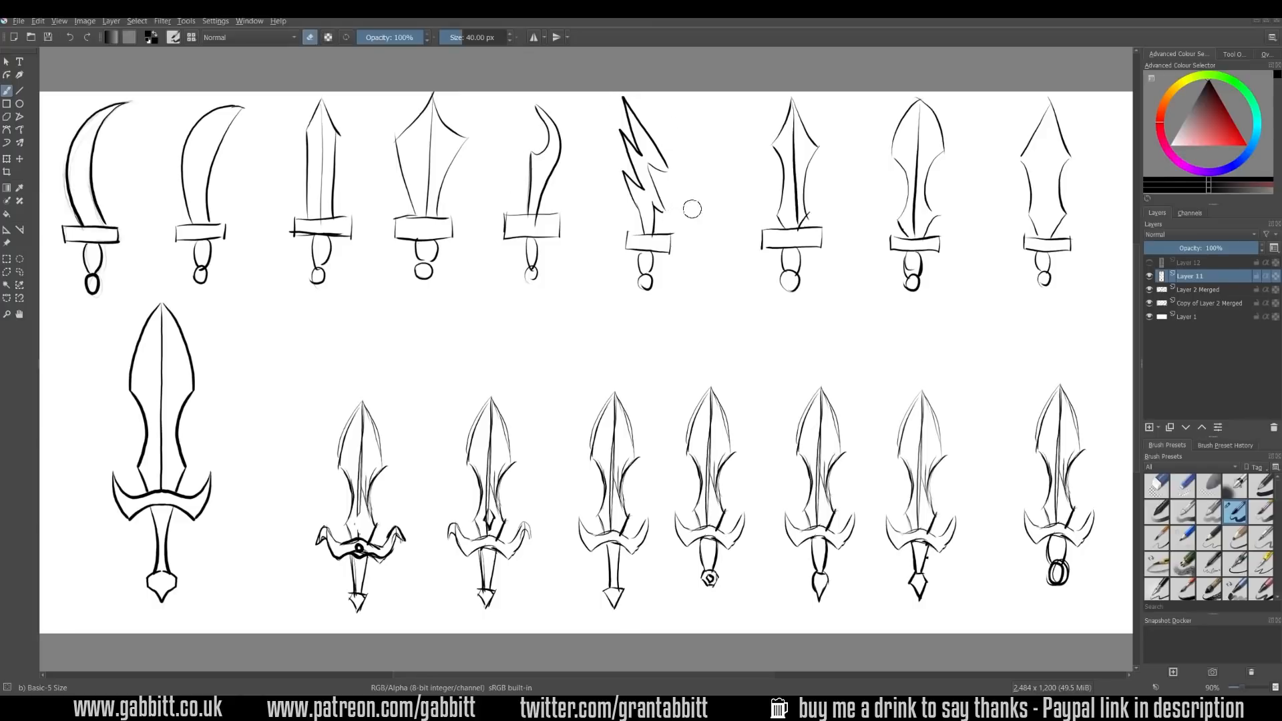
pyautogui.moveTo(609, 114)
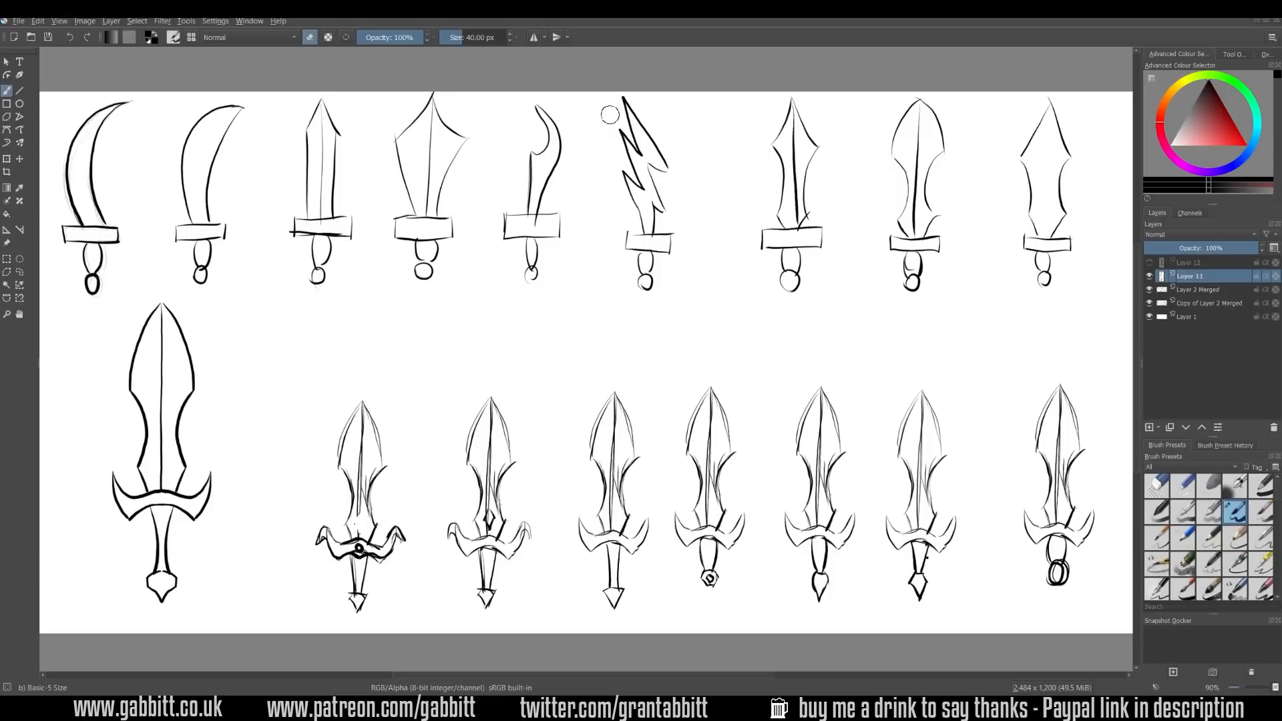
pyautogui.moveTo(801, 194)
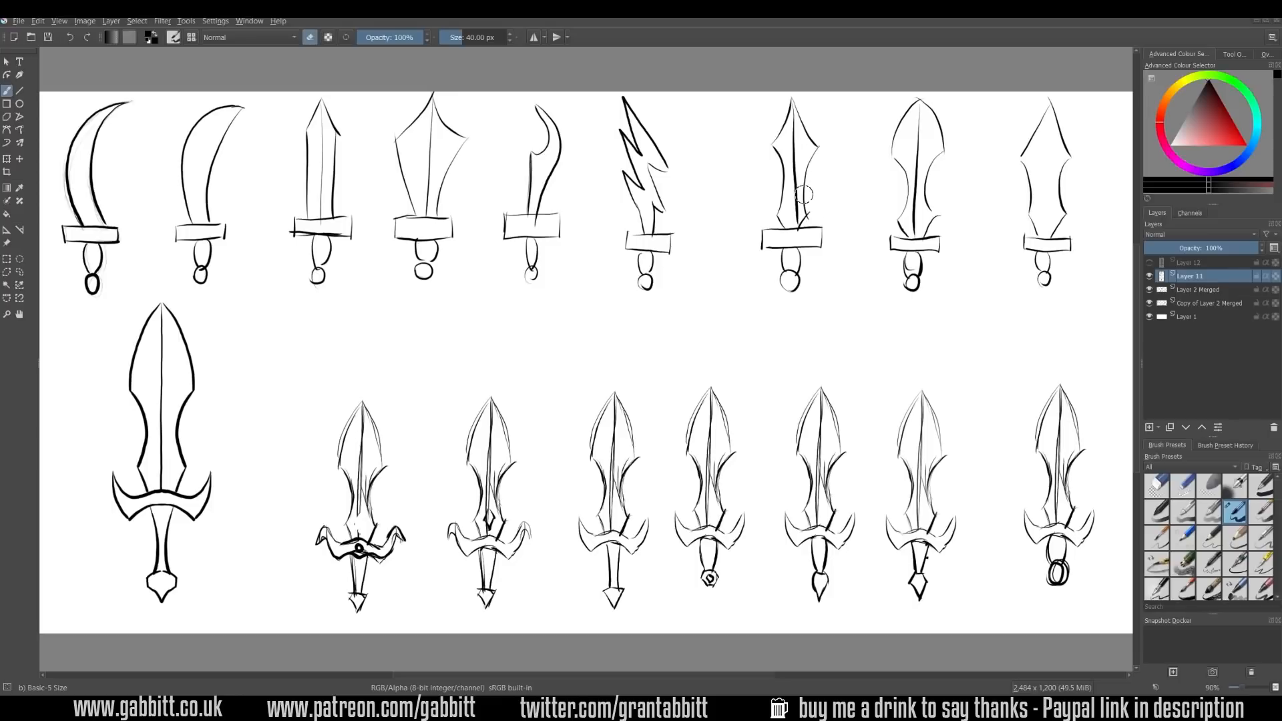
pyautogui.moveTo(803, 174)
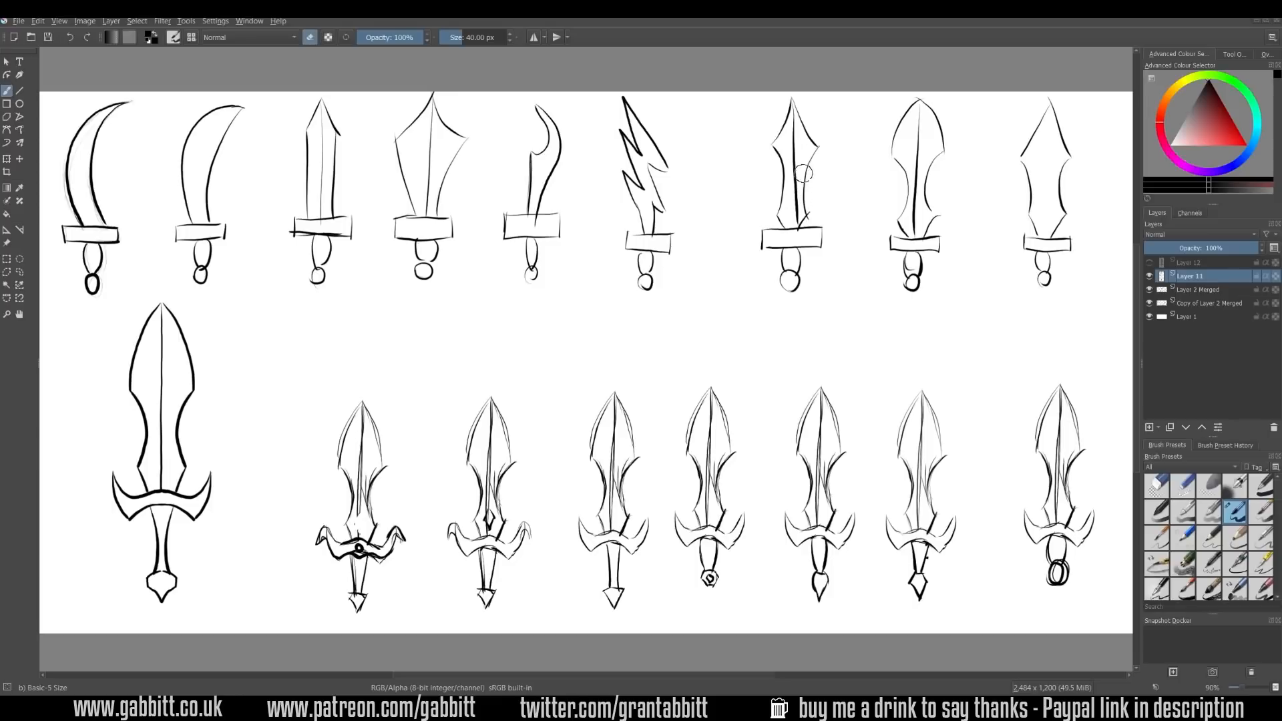
pyautogui.moveTo(917, 223)
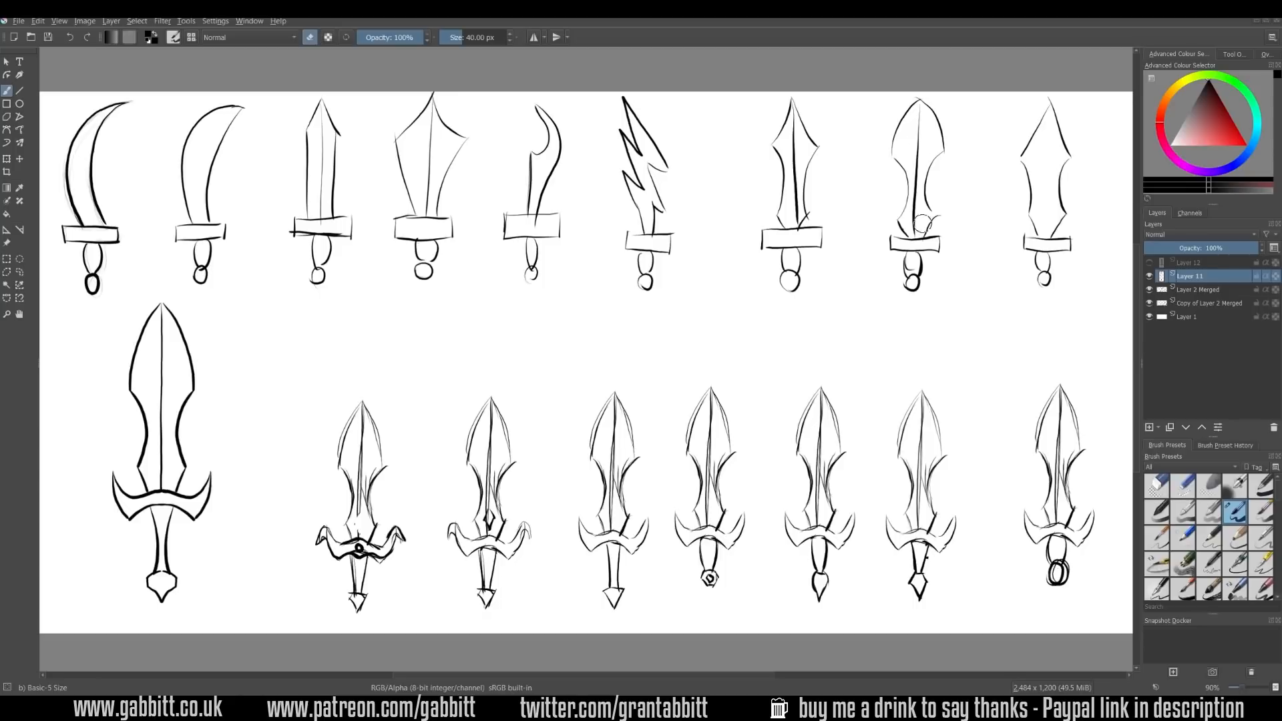
pyautogui.moveTo(1093, 411)
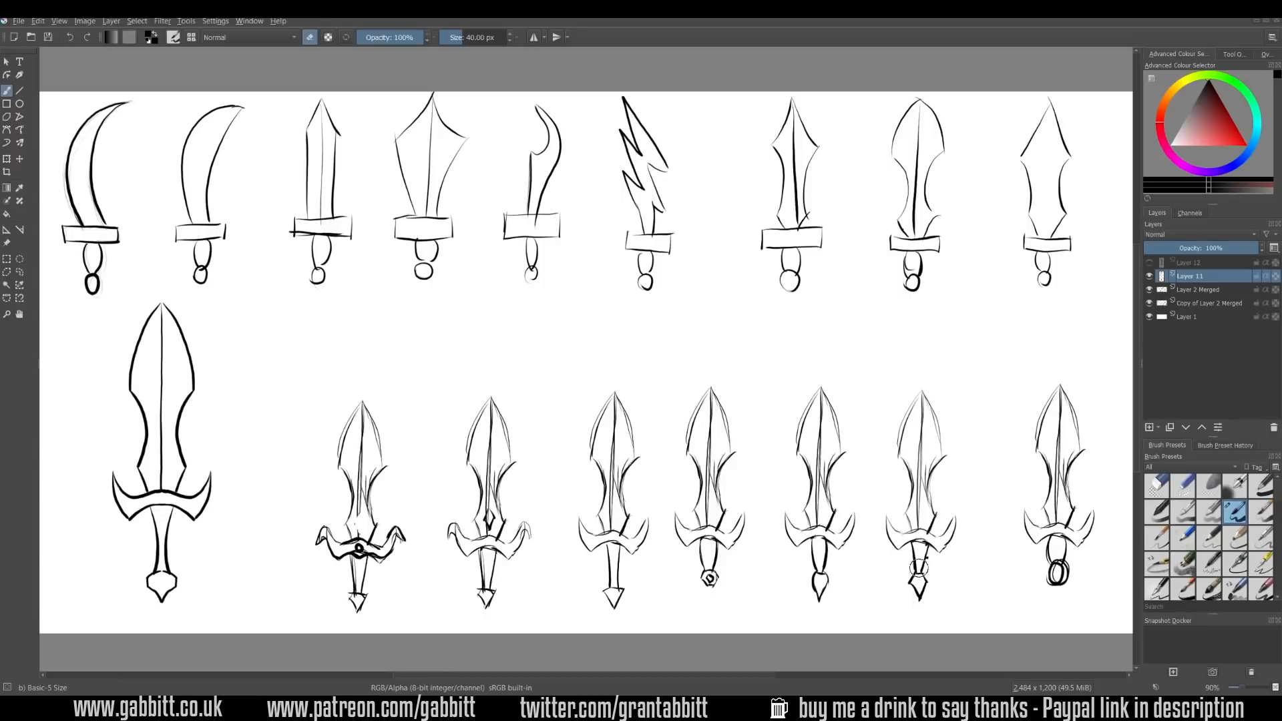
pyautogui.moveTo(385, 591)
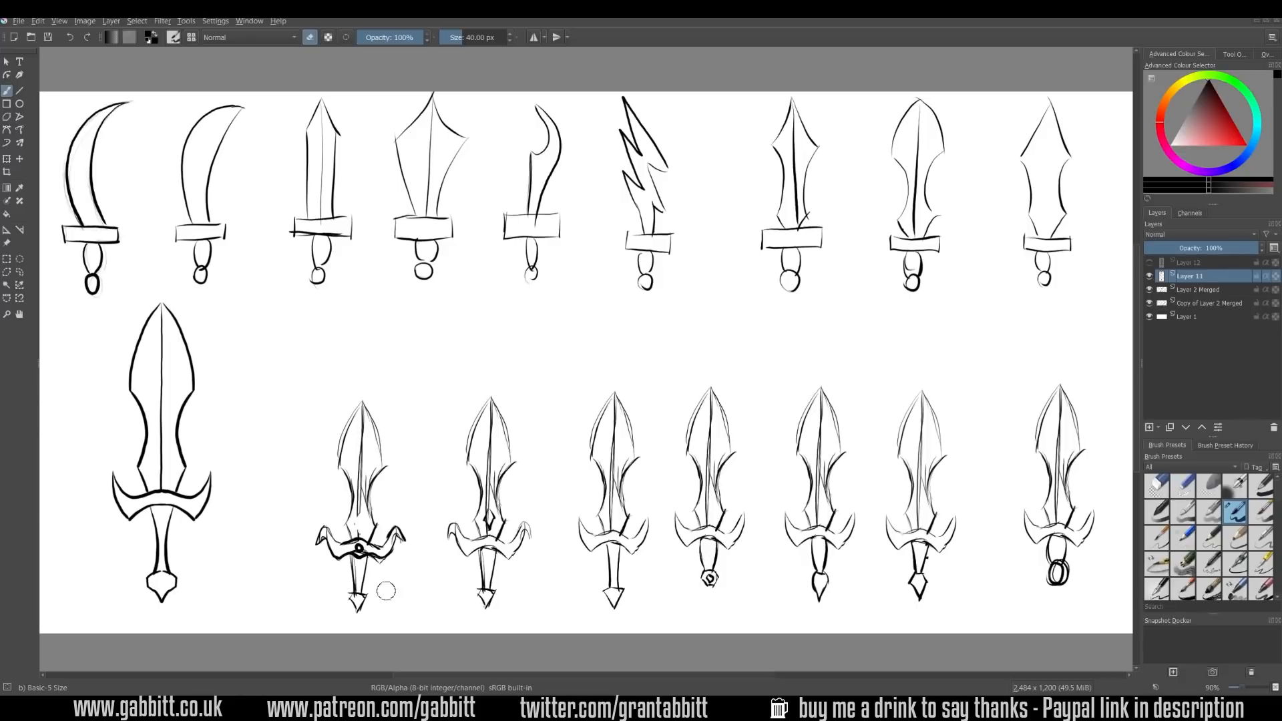
pyautogui.moveTo(664, 579)
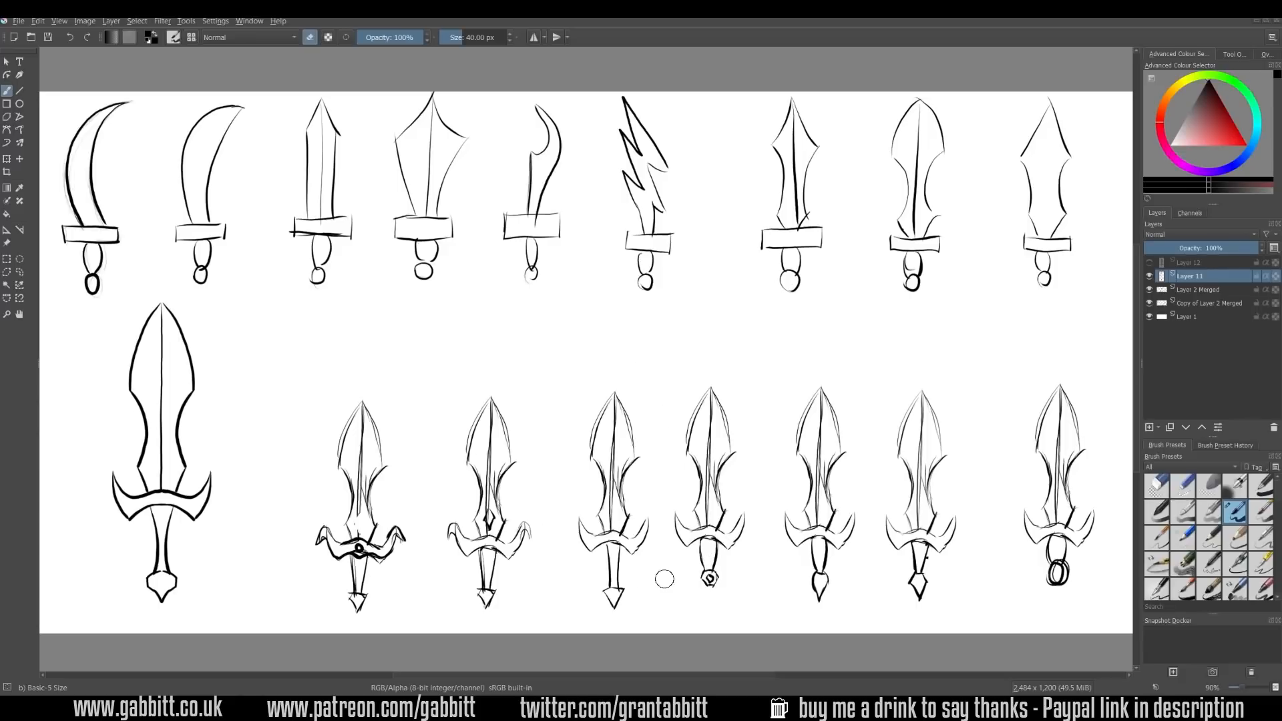
pyautogui.moveTo(145, 605)
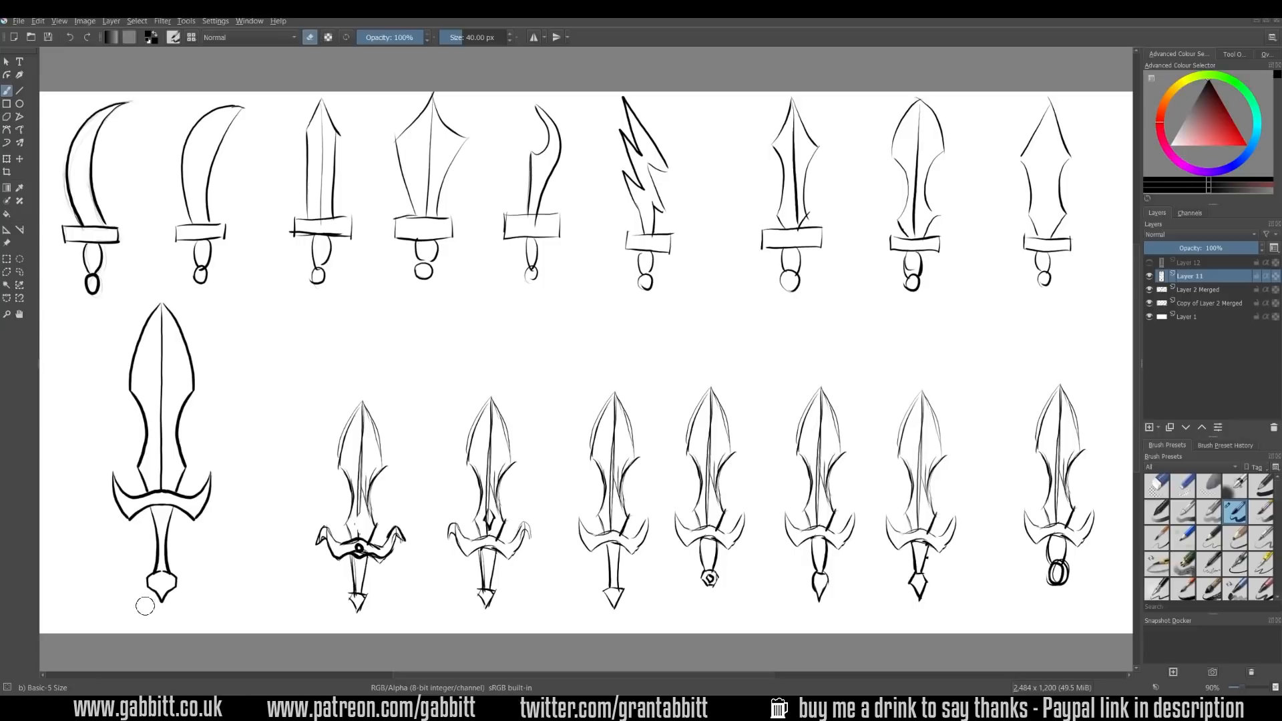
pyautogui.moveTo(117, 582)
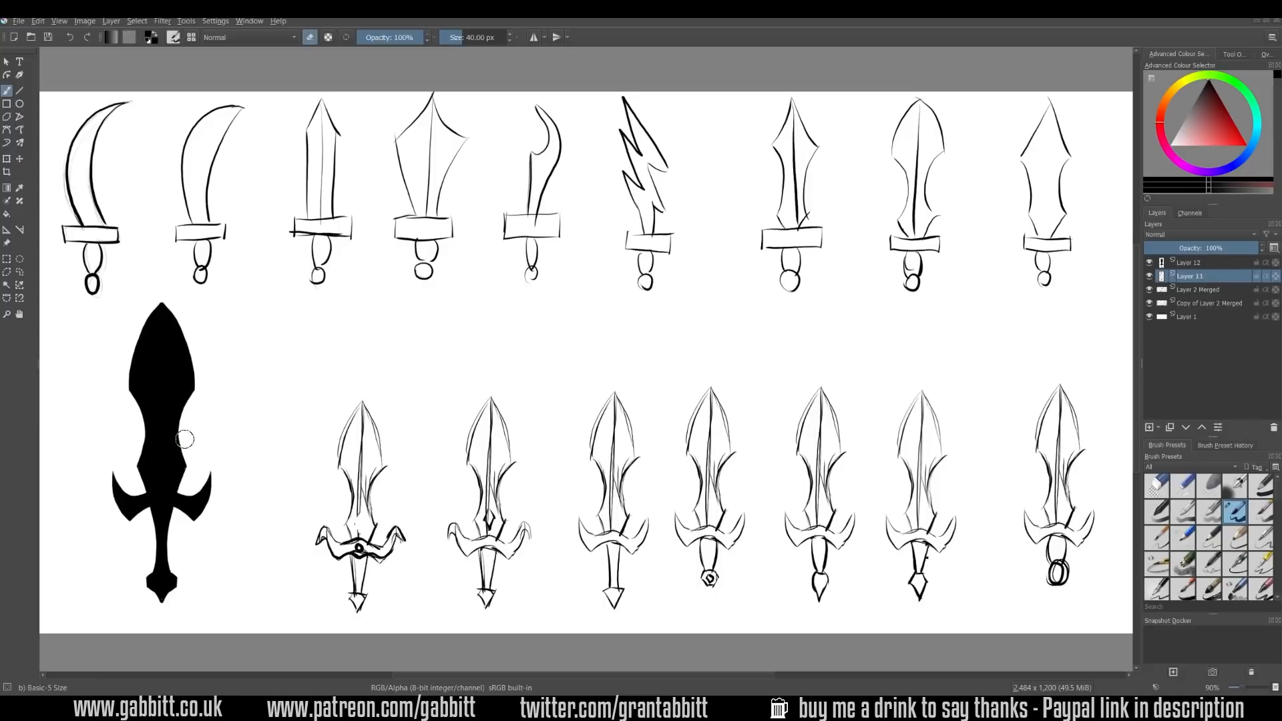
pyautogui.moveTo(253, 390)
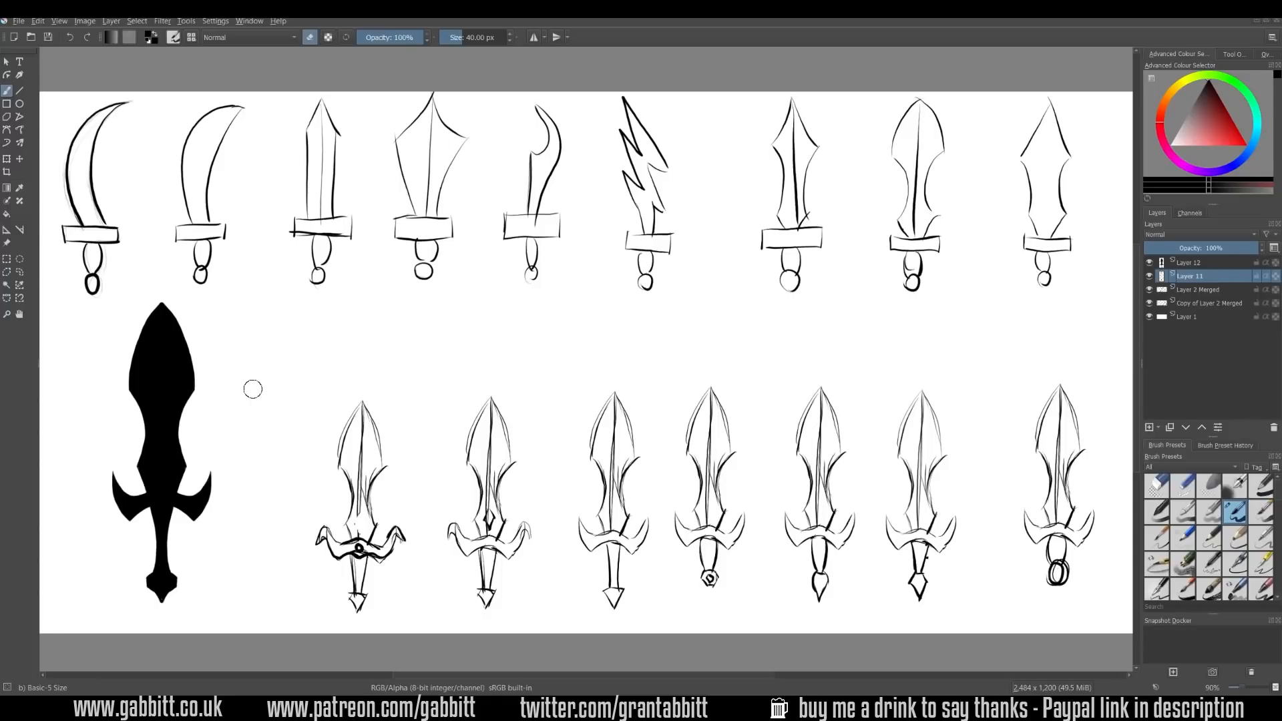
pyautogui.moveTo(163, 309)
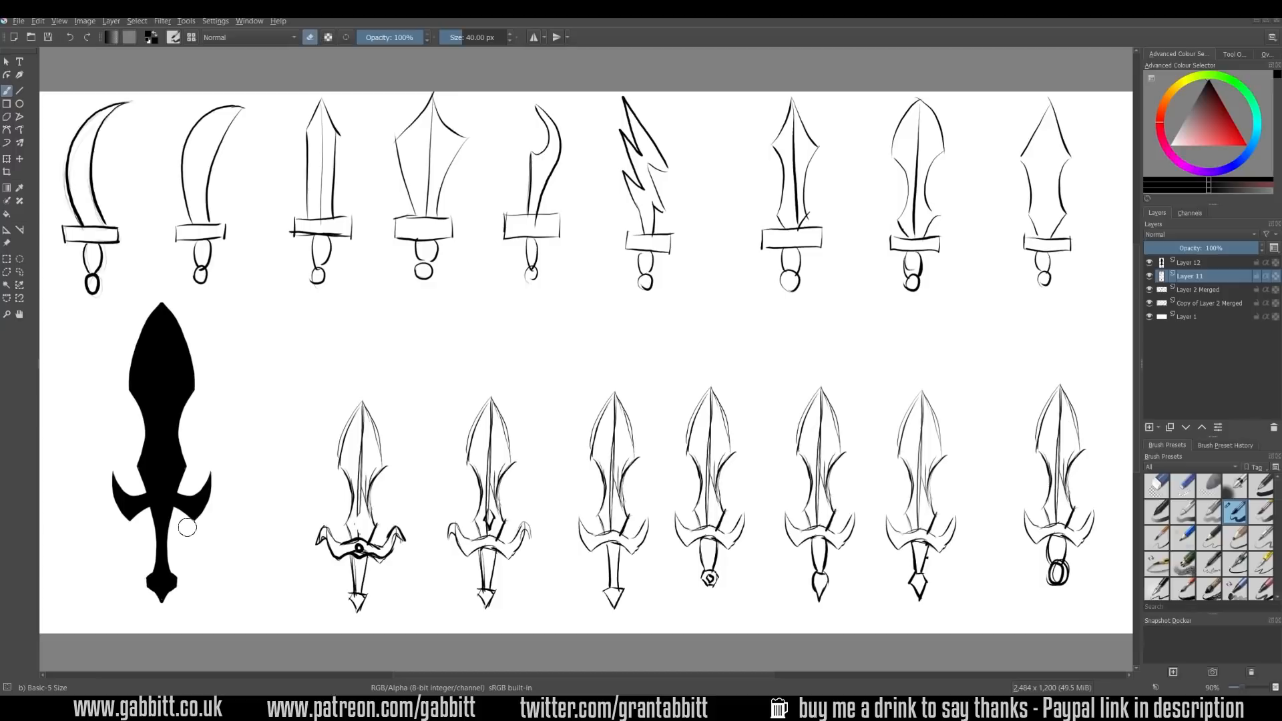
pyautogui.moveTo(762, 244)
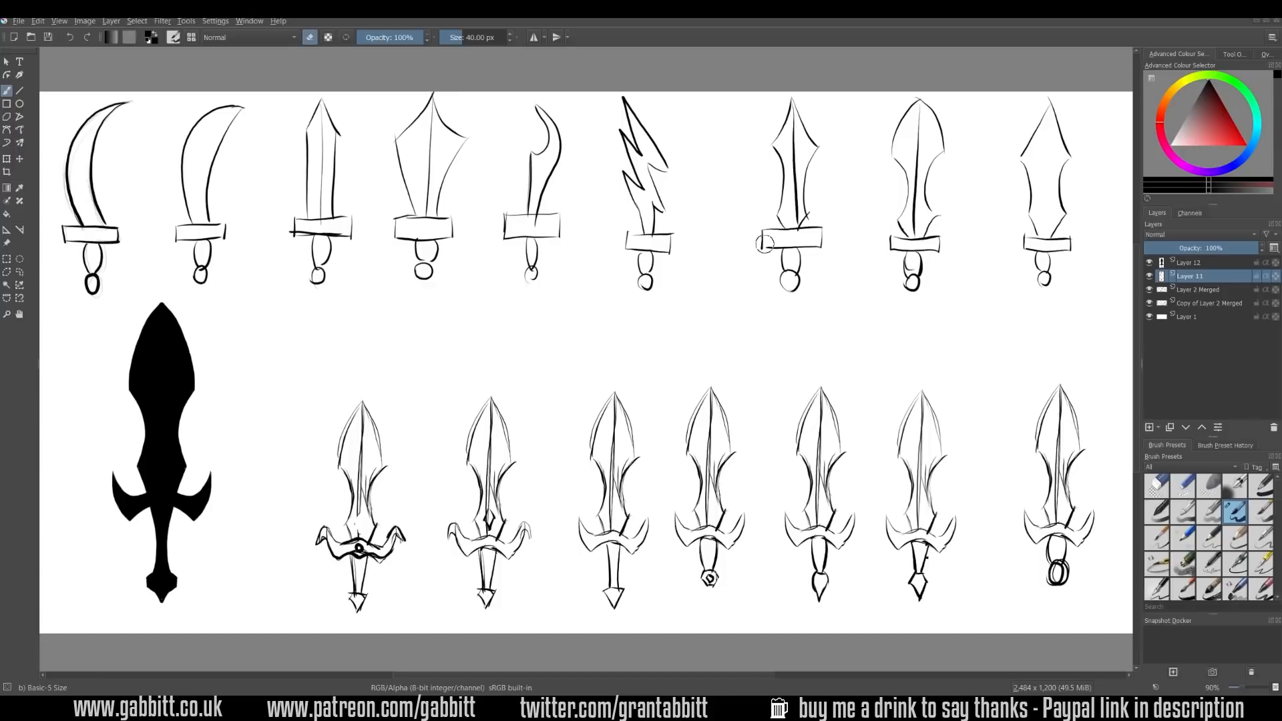
pyautogui.moveTo(448, 332)
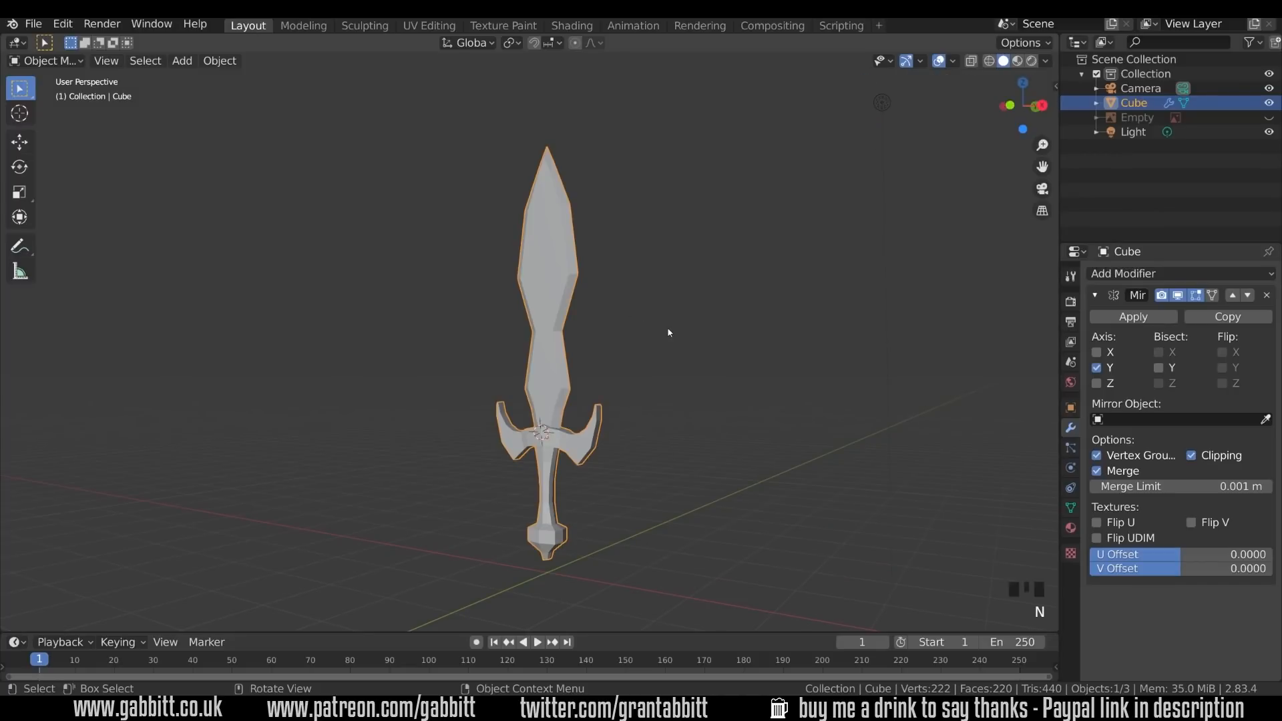
# - Enter Edit Mode on the sword and zoom out to see its edge loops
pyautogui.press('Tab')
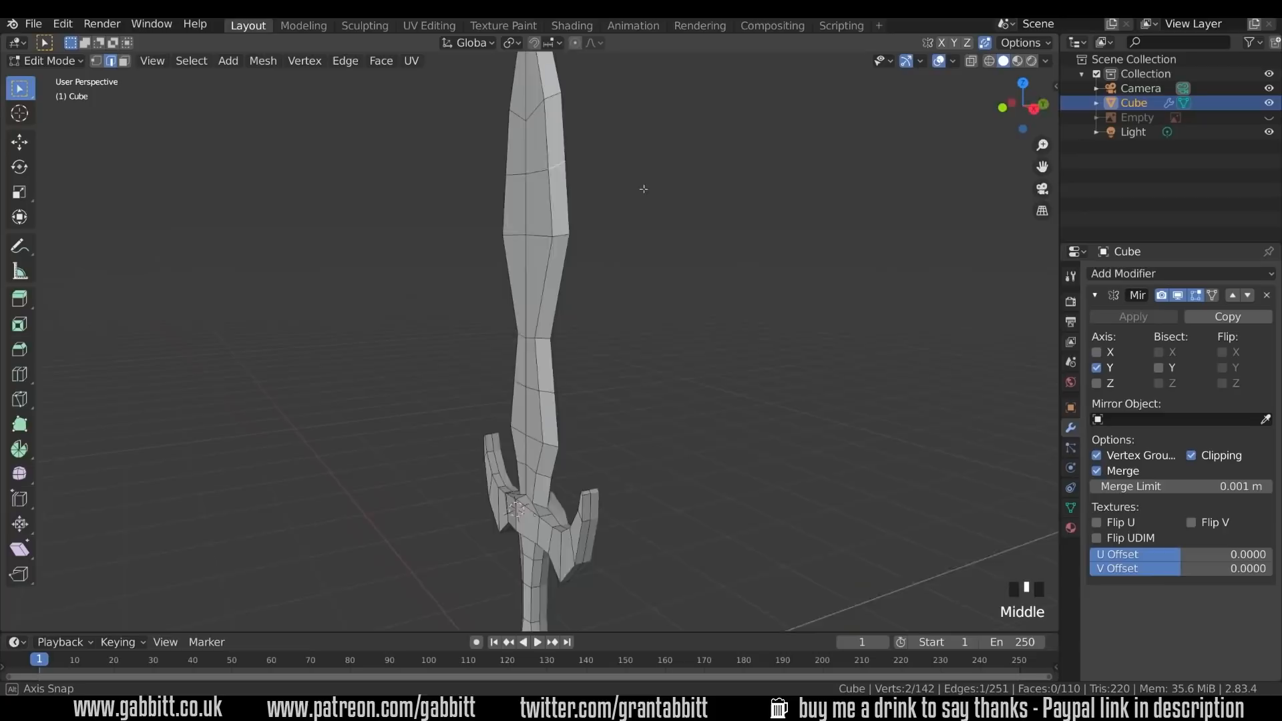
pyautogui.scroll(-3)
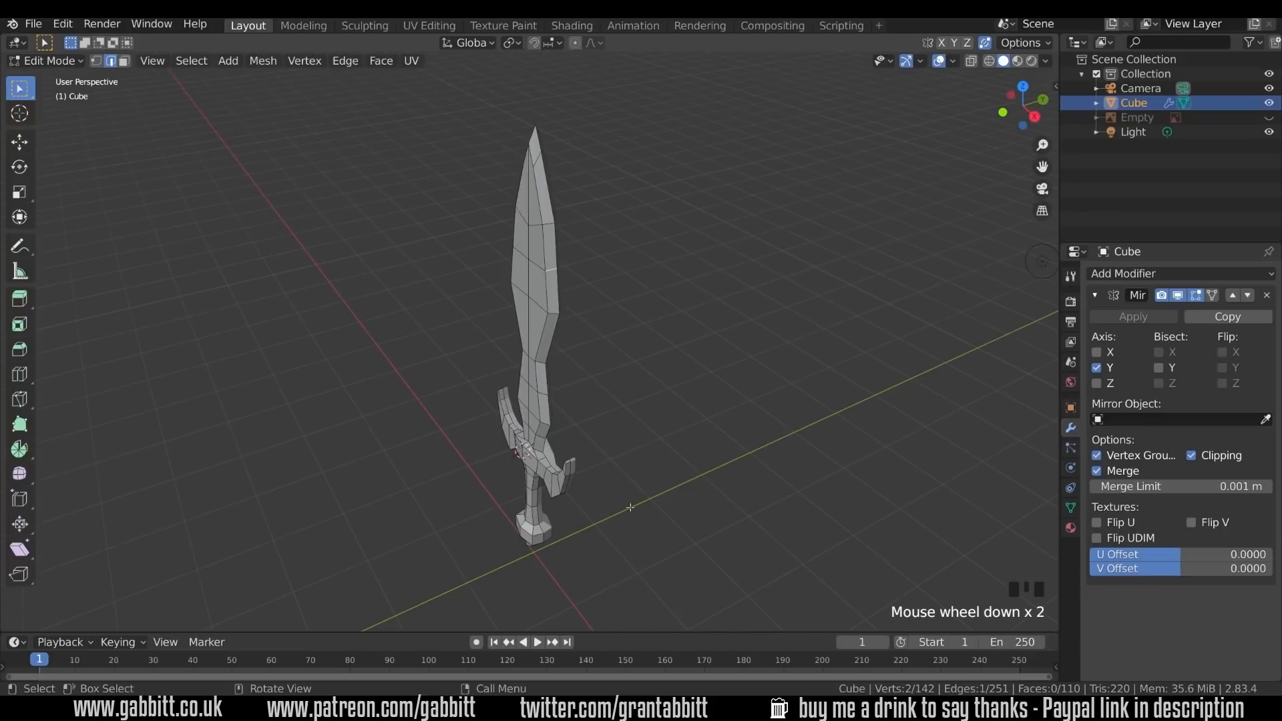
pyautogui.scroll(-3)
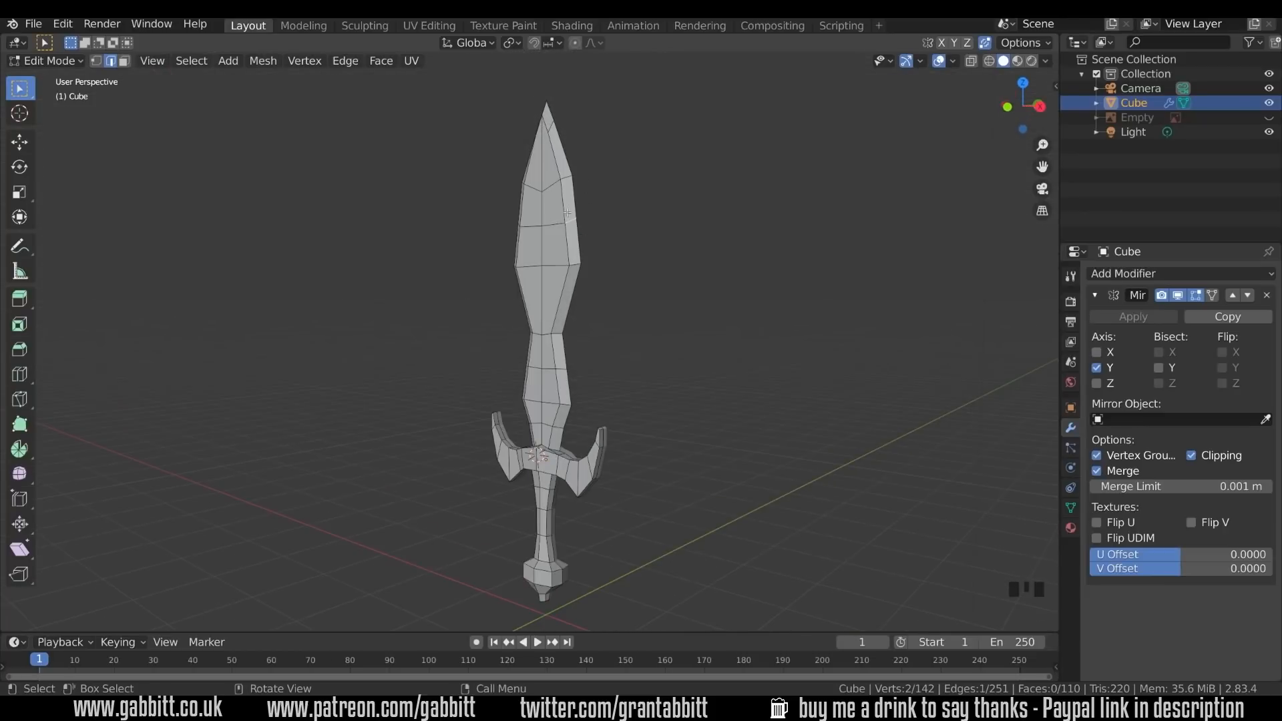
pyautogui.moveTo(582, 237)
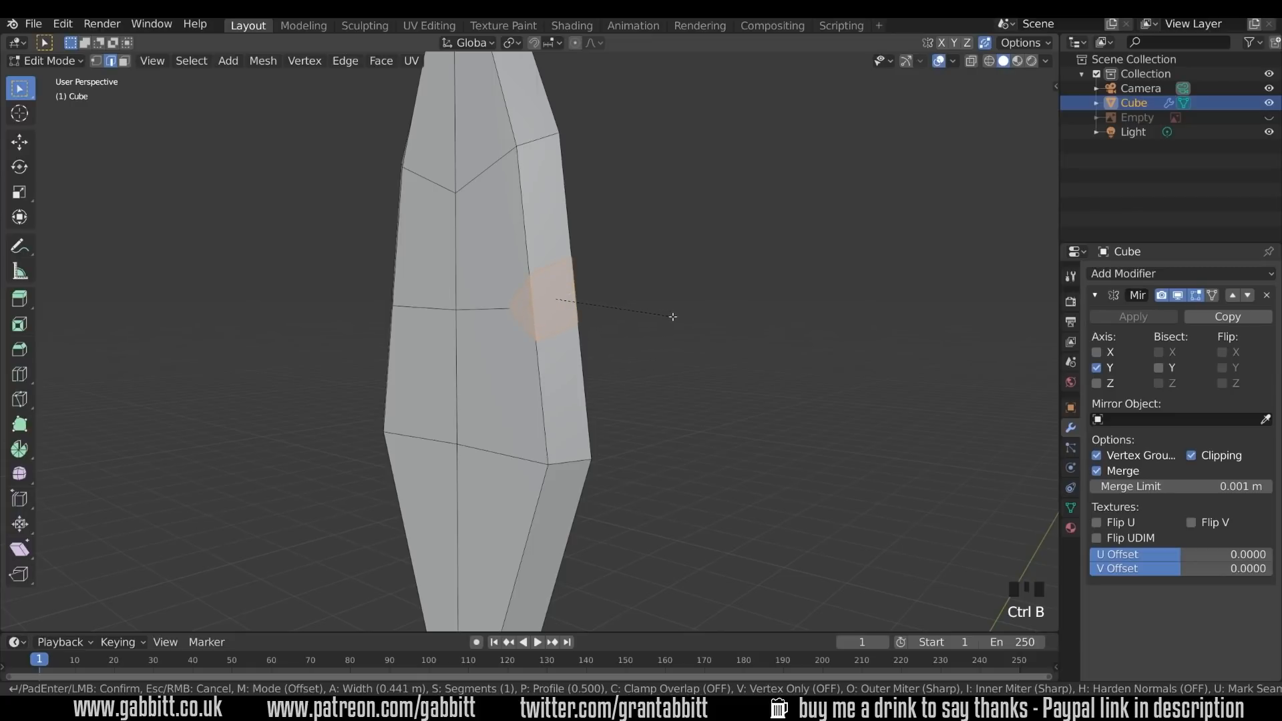
pyautogui.moveTo(672, 316)
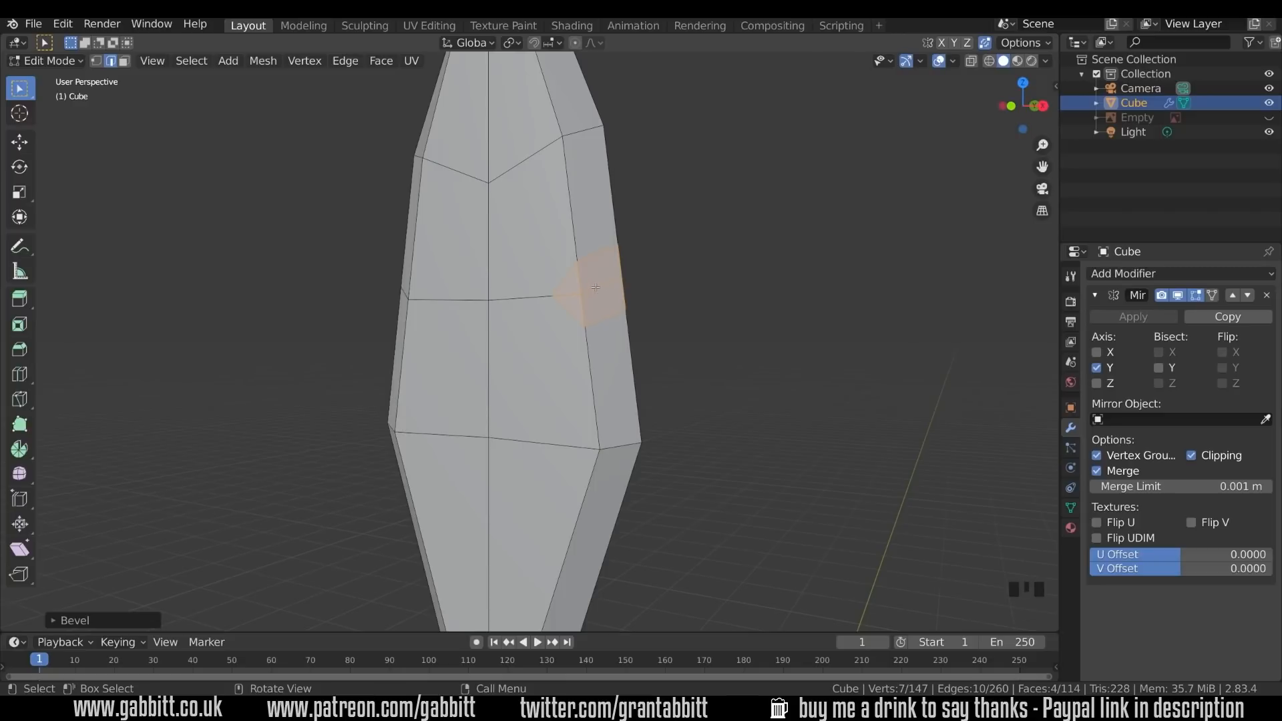
pyautogui.moveTo(948, 72)
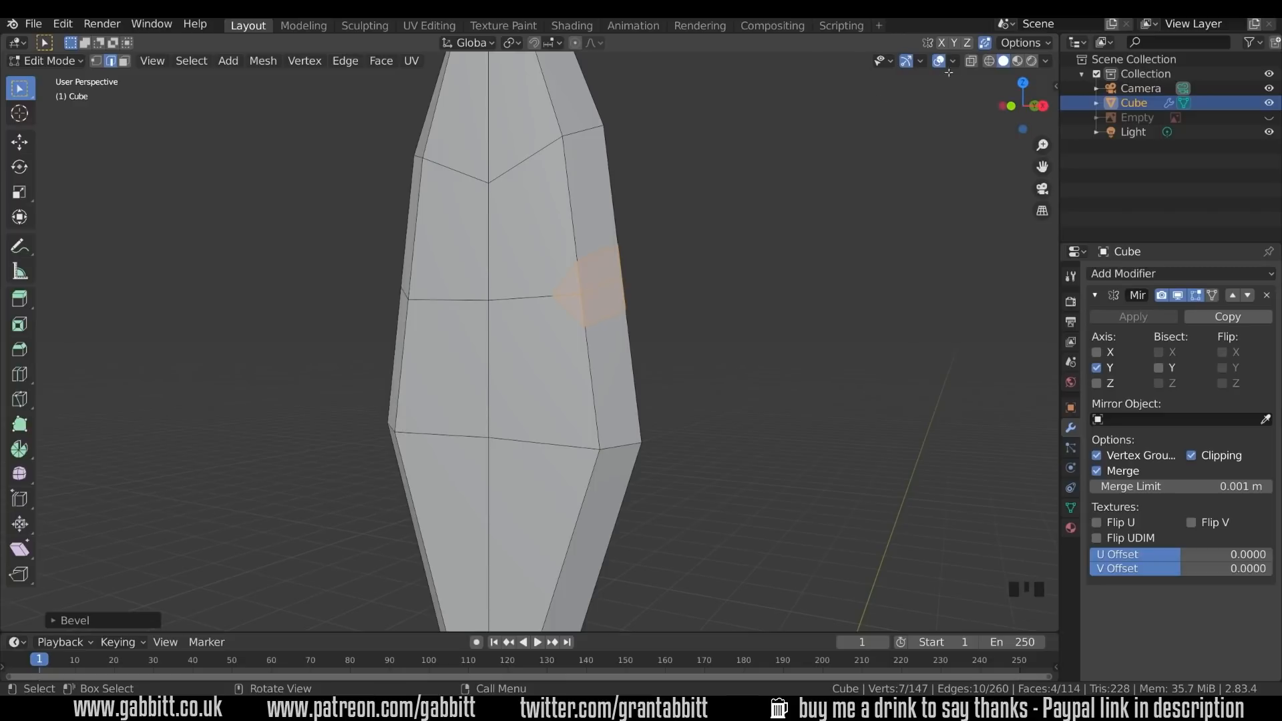
pyautogui.moveTo(984, 44)
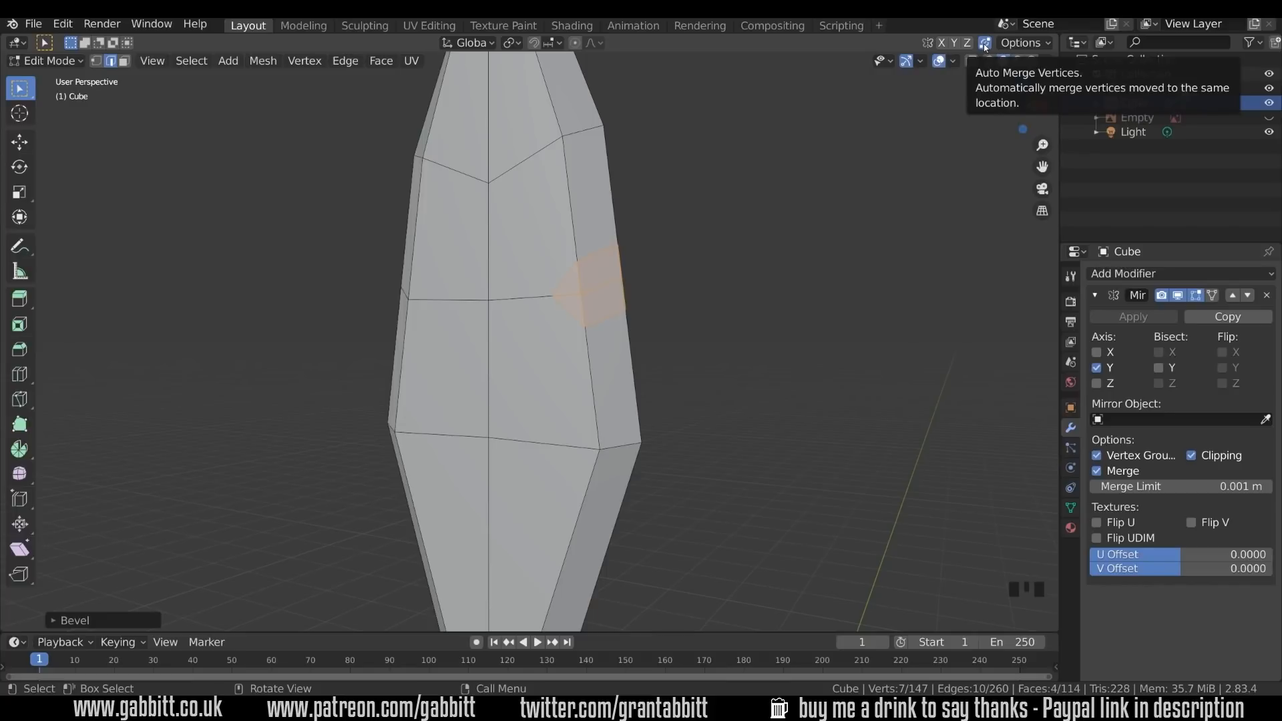
pyautogui.moveTo(613, 278)
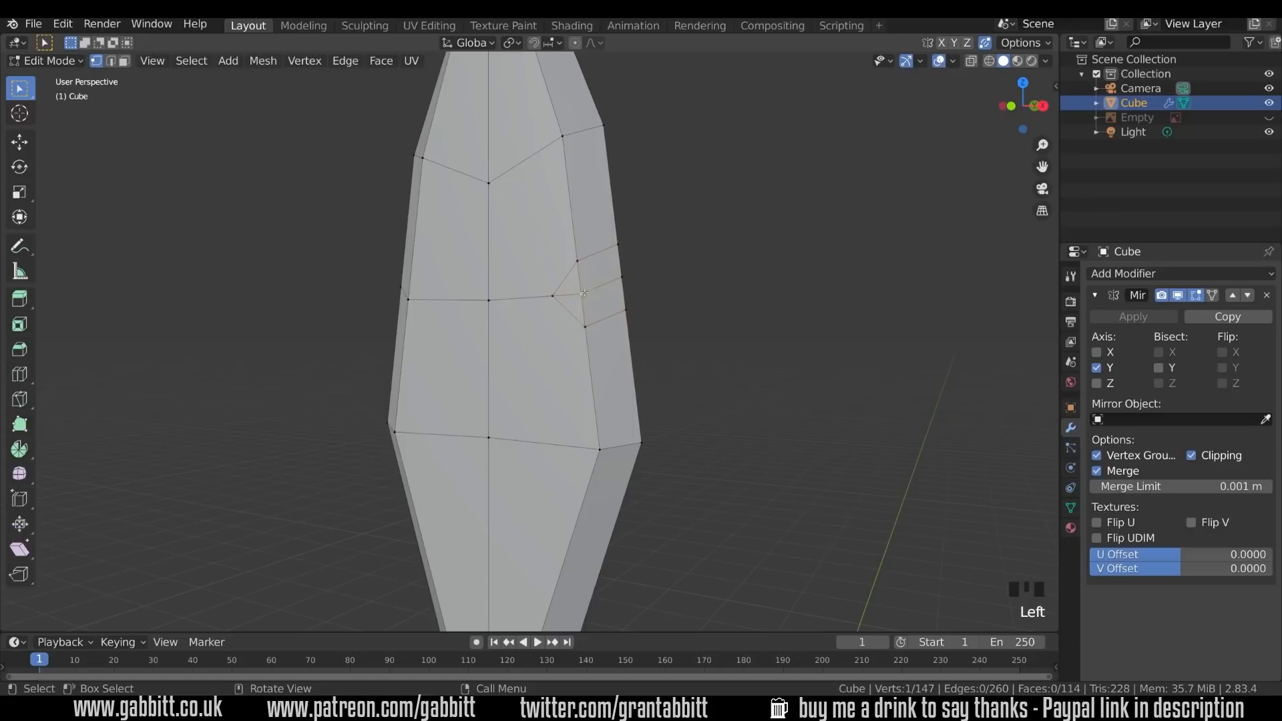
pyautogui.moveTo(587, 292)
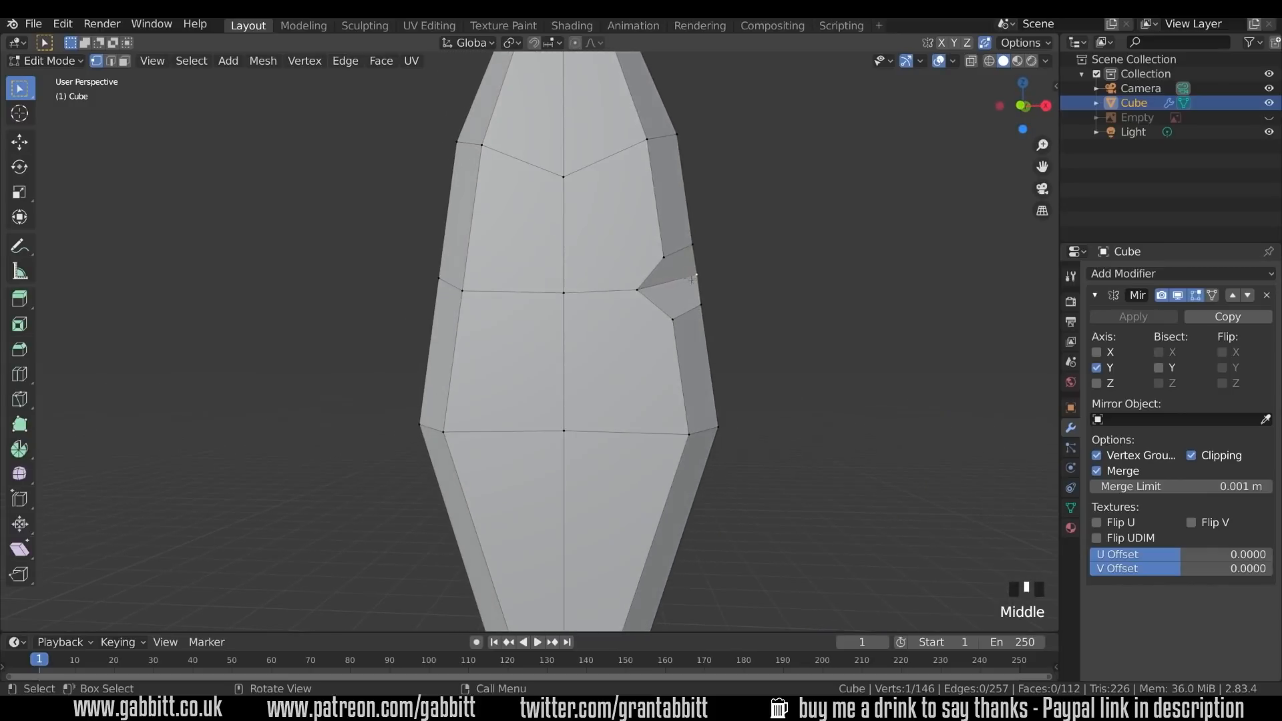
# - Grab the beveled vertex to push it inward, notching the blade edge
pyautogui.press('g')
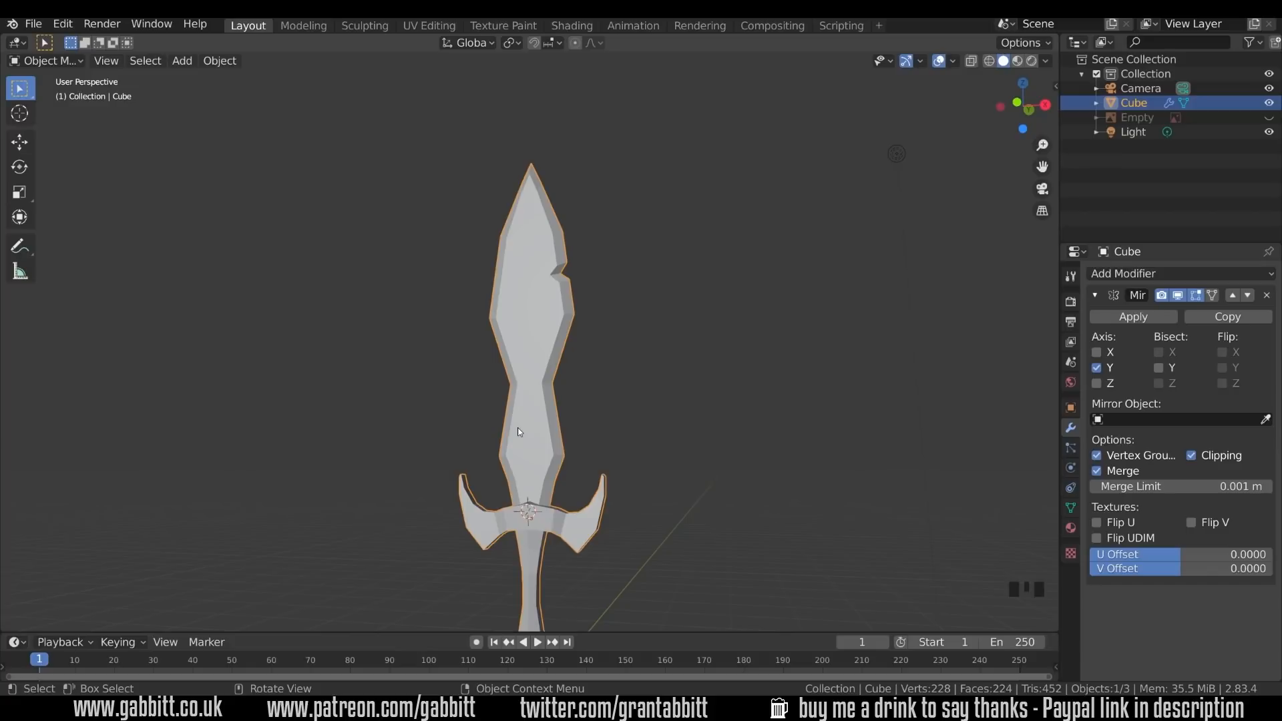
pyautogui.moveTo(510, 436)
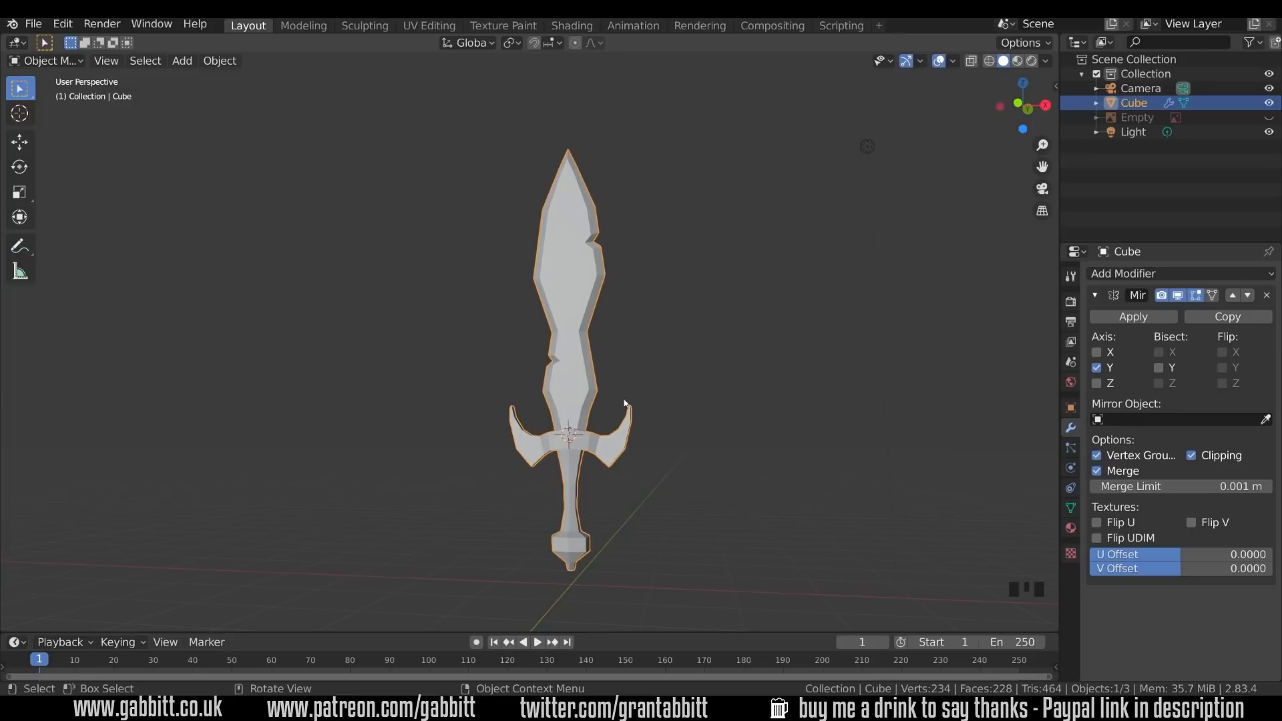
pyautogui.moveTo(650, 414)
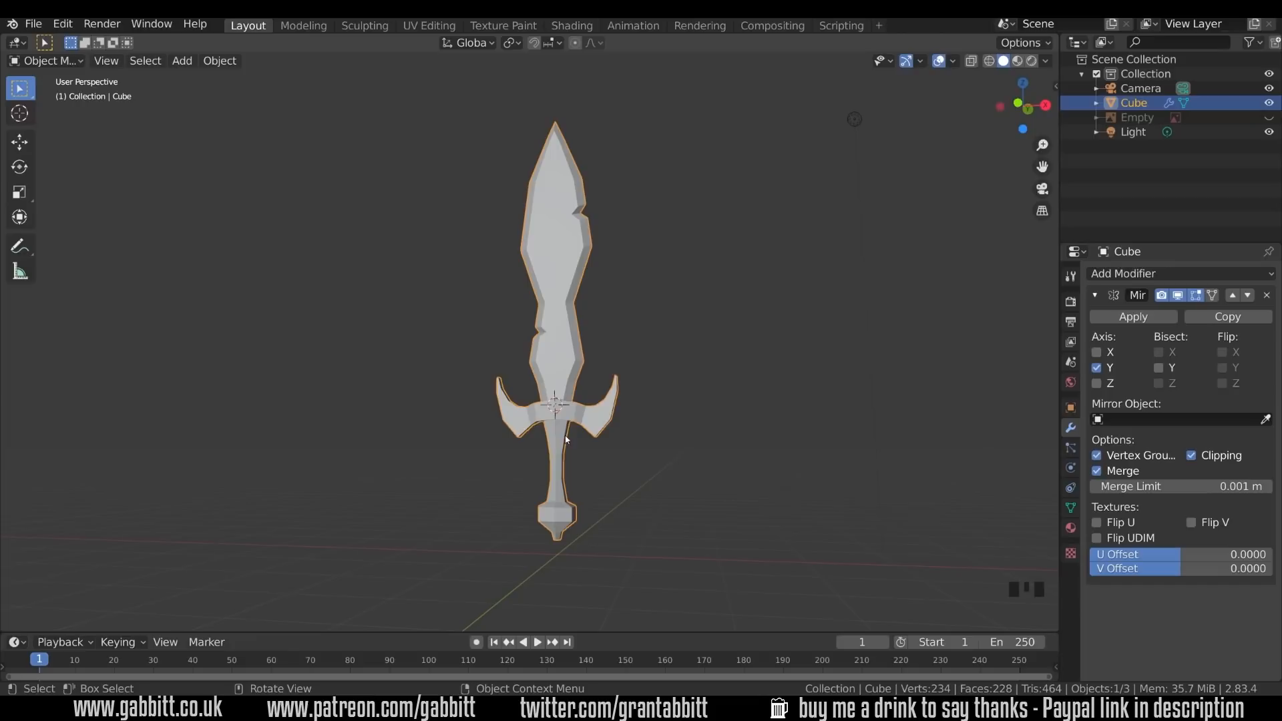
pyautogui.moveTo(565, 484)
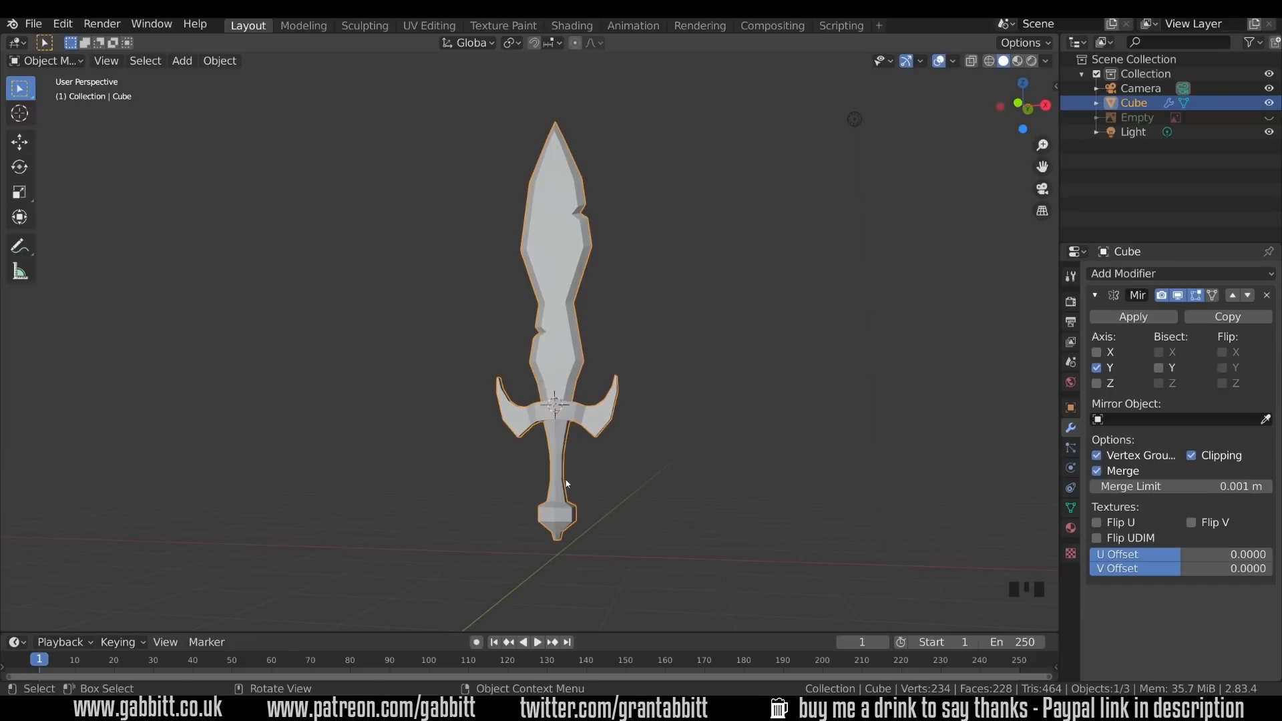
pyautogui.moveTo(562, 445)
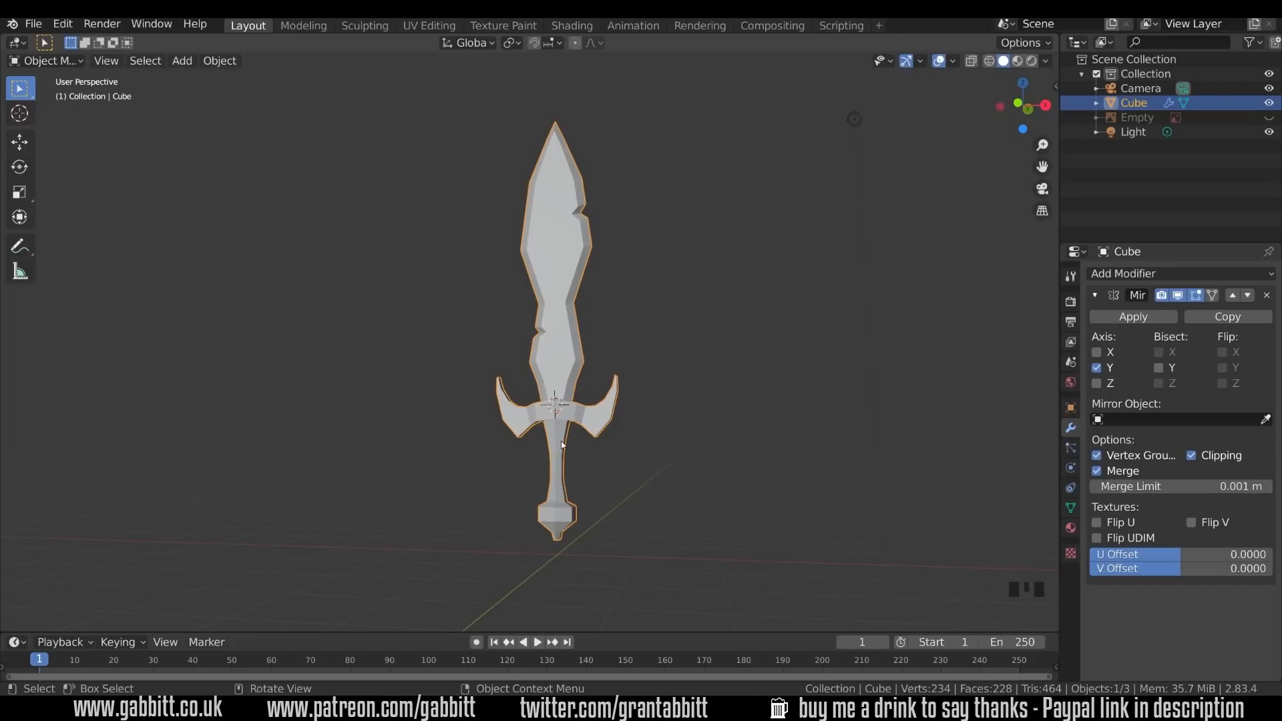